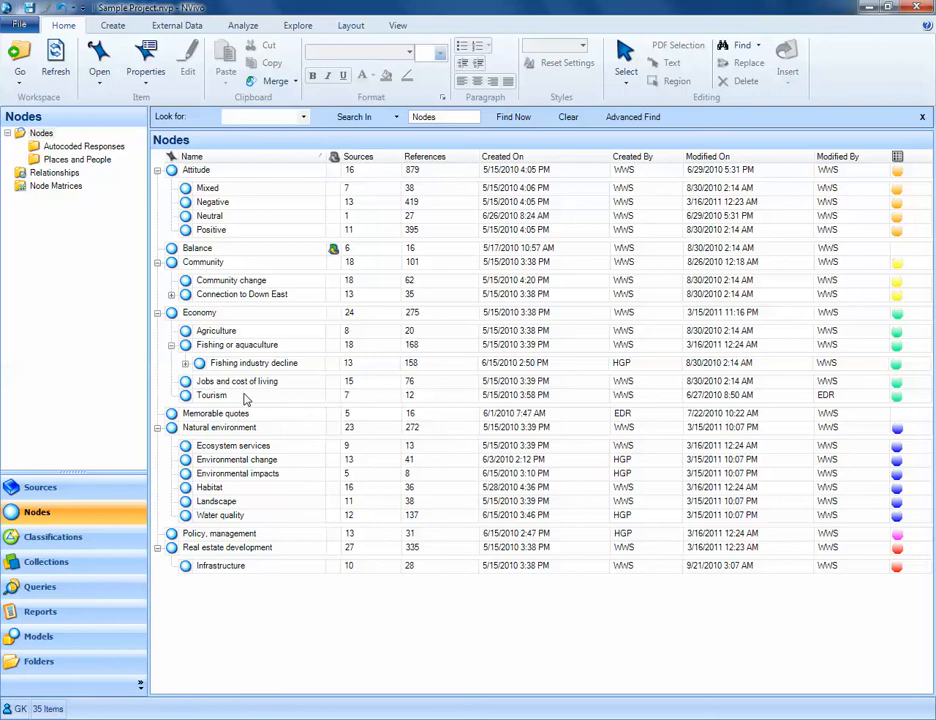
mouse_move(73, 345)
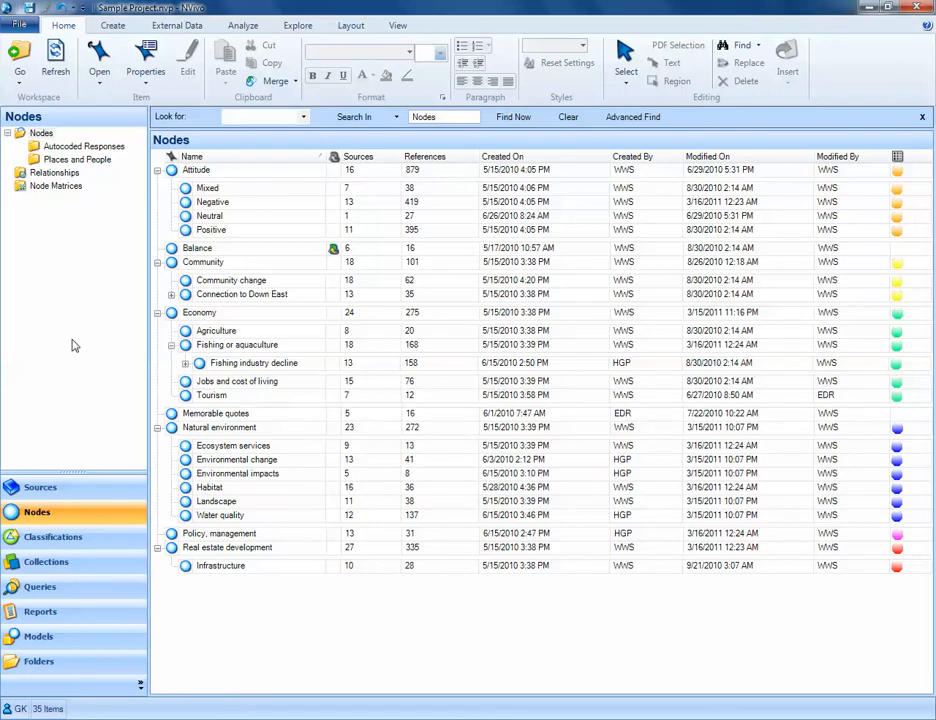
mouse_move(76, 344)
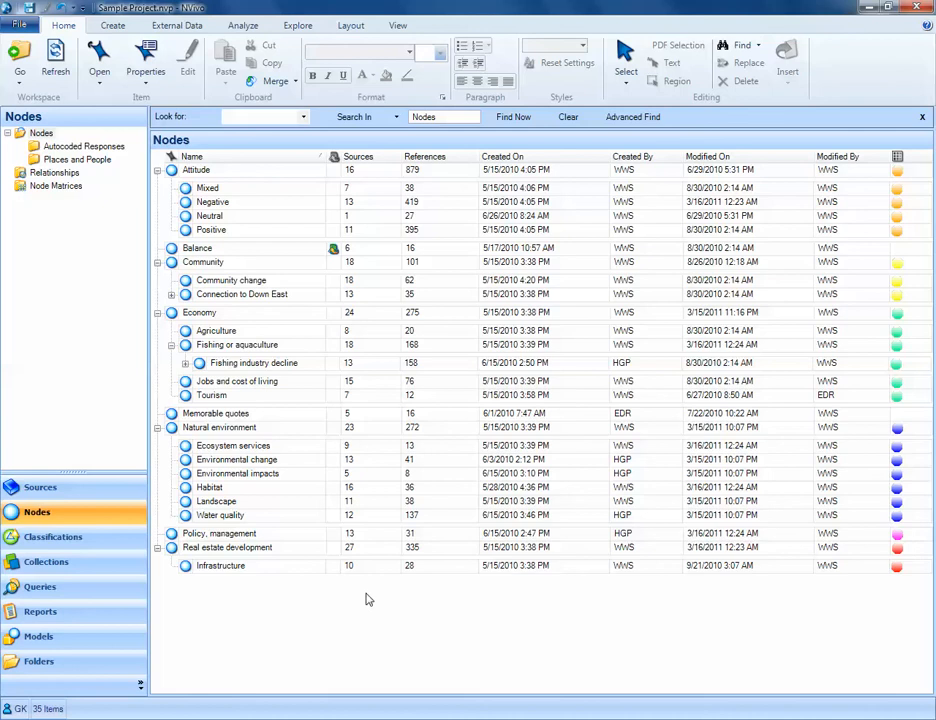
mouse_move(210, 185)
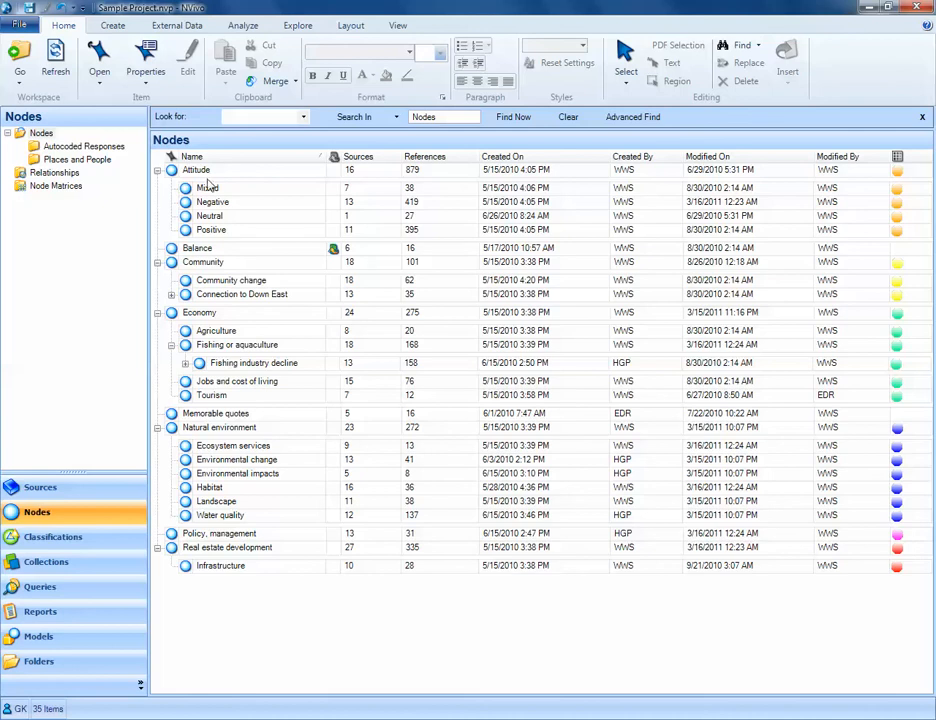
mouse_move(252, 461)
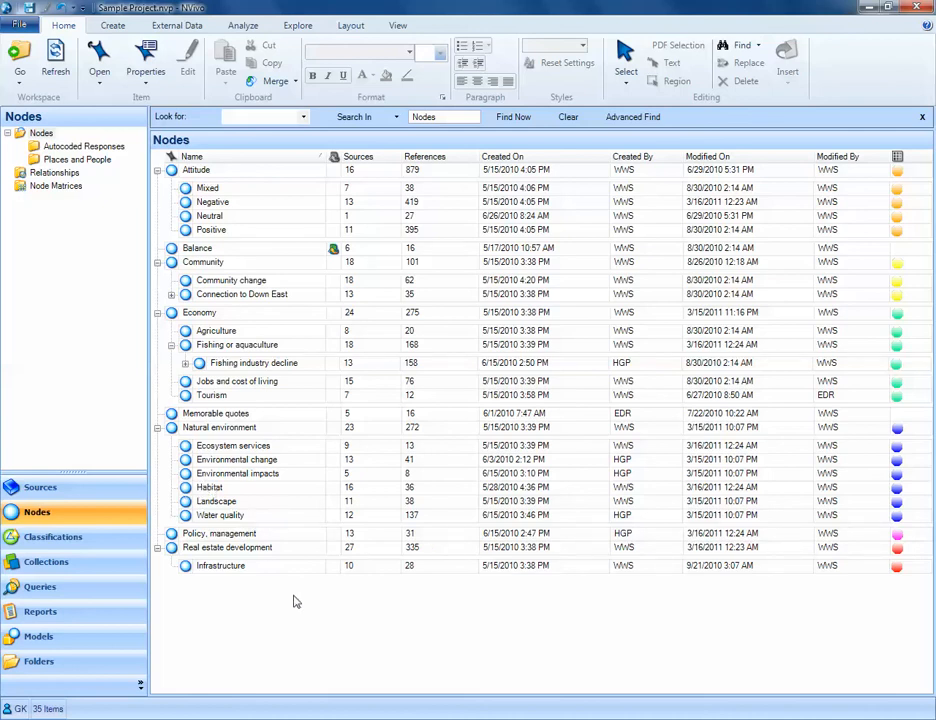
mouse_move(225, 614)
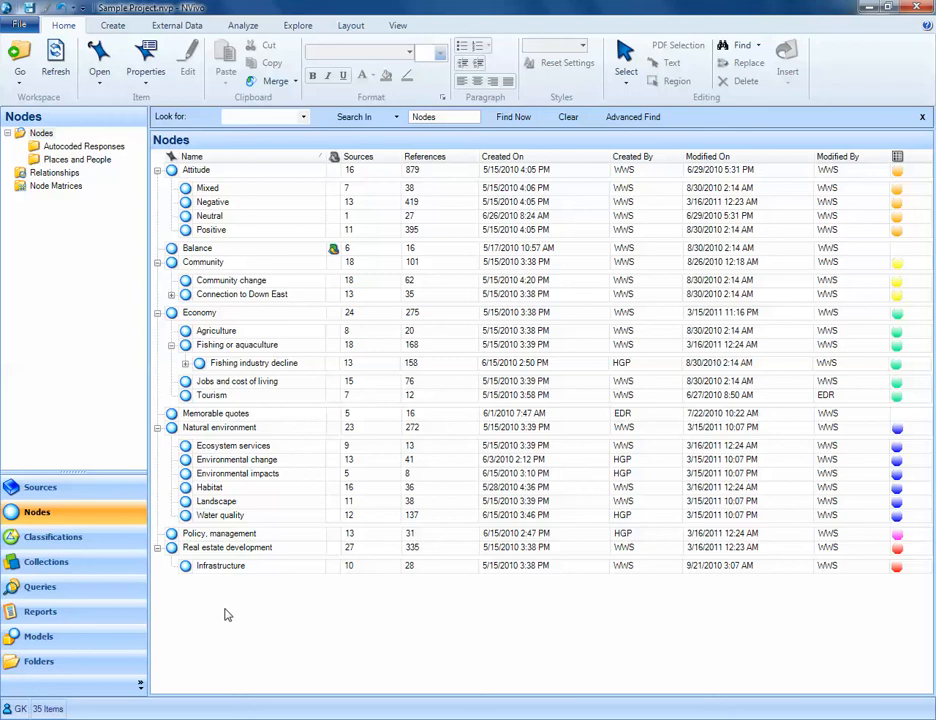
mouse_move(227, 617)
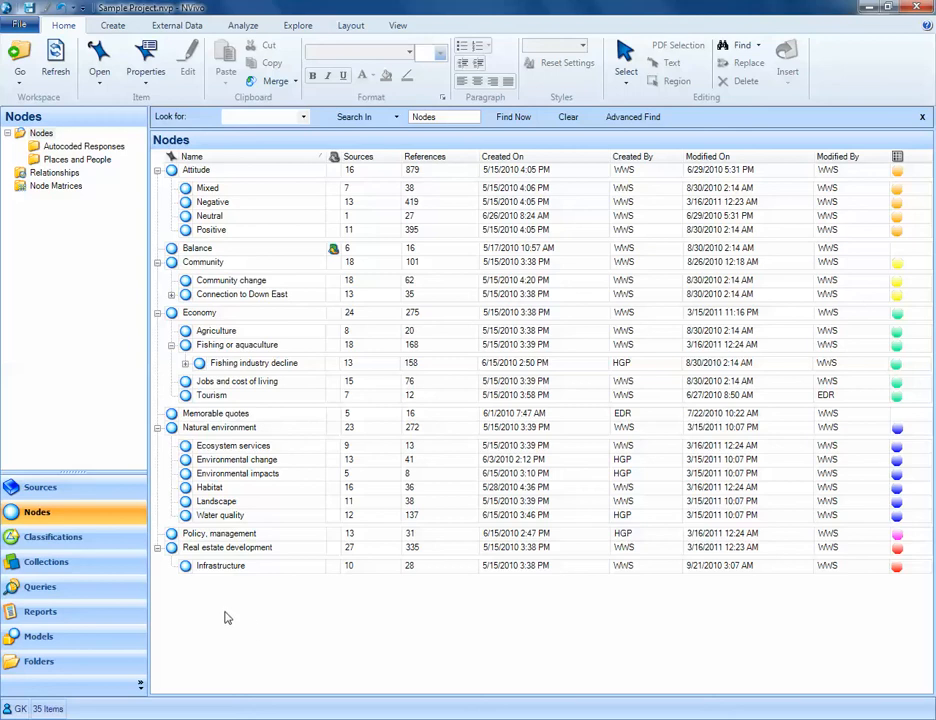
mouse_move(224, 620)
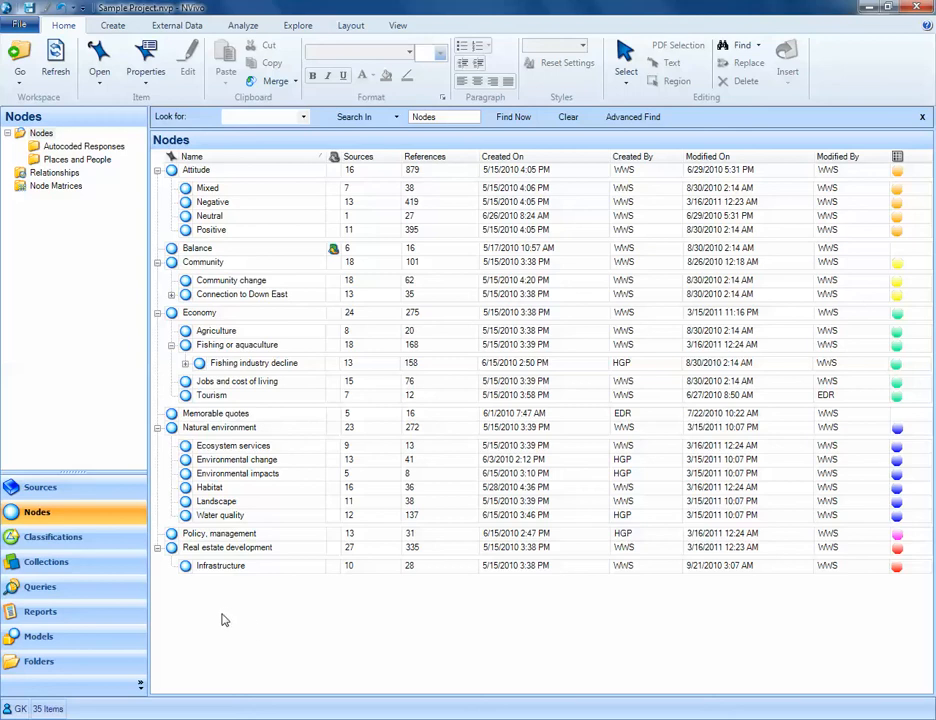
mouse_move(194, 610)
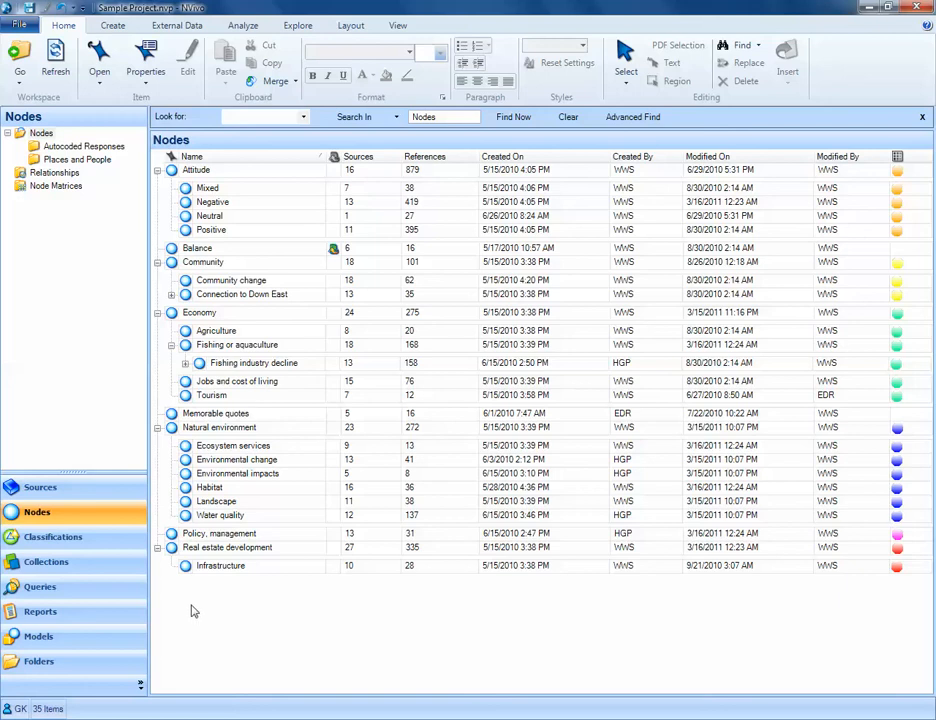
mouse_move(190, 608)
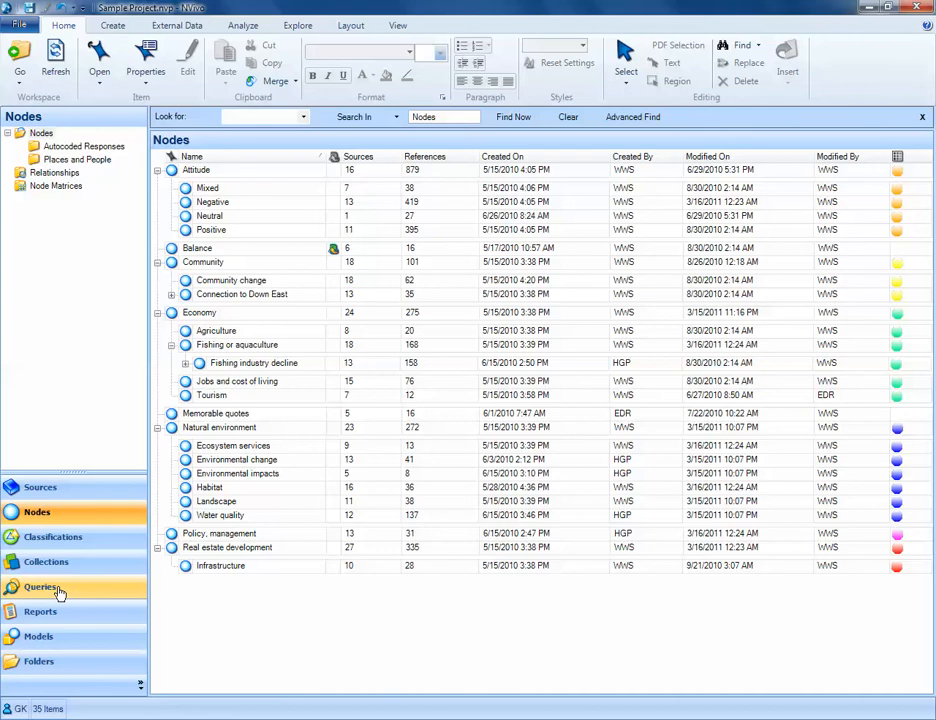
Step: Show the empty Queries list, dismiss the performance notice, and bring up new-query options
left_click(42, 587)
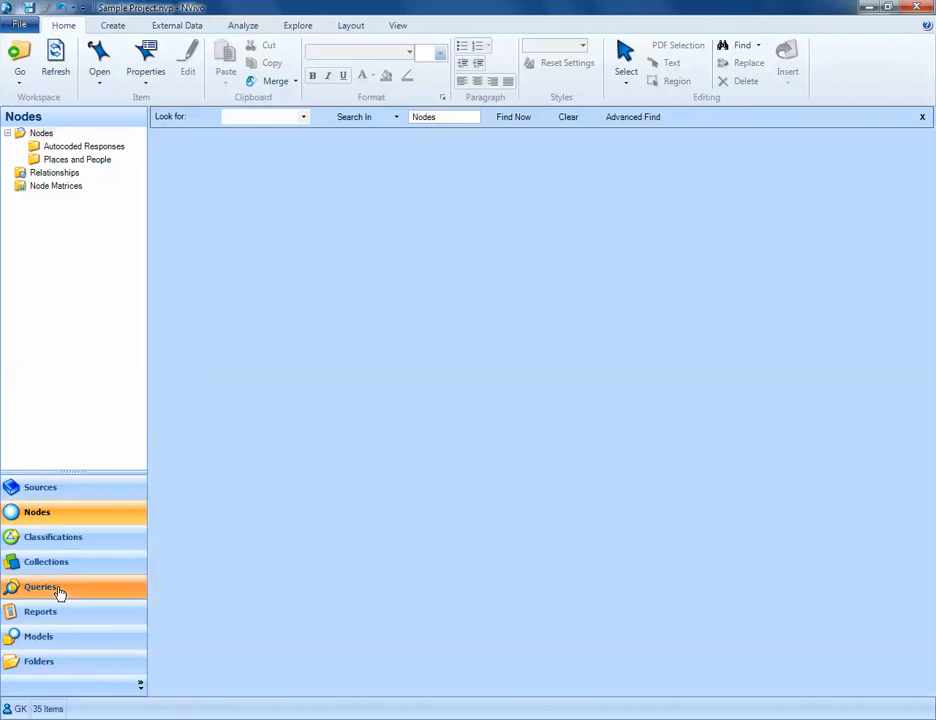
left_click(41, 587)
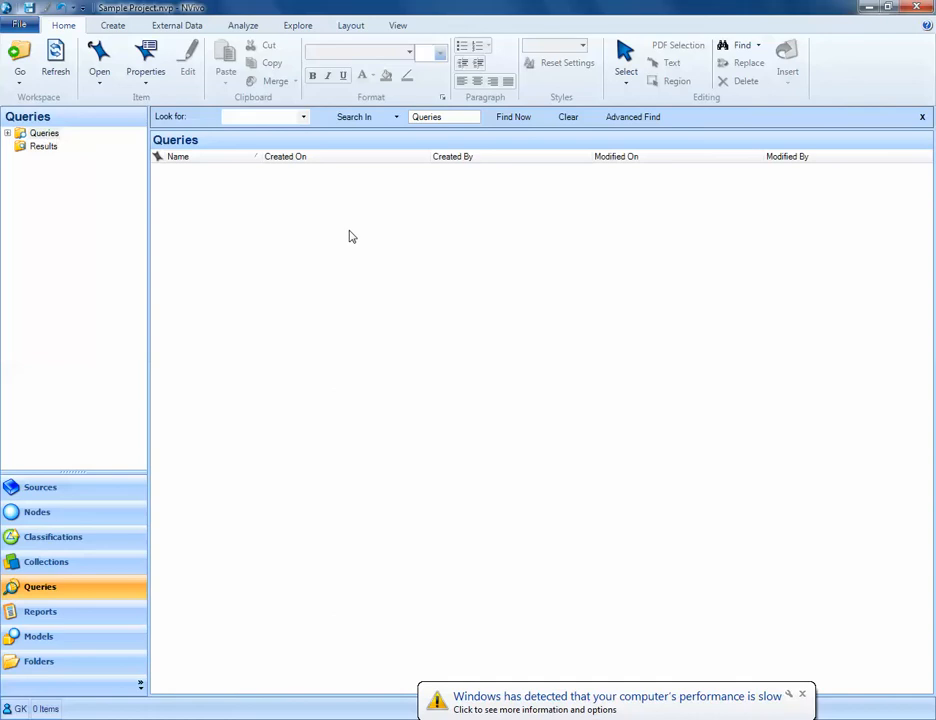
mouse_move(384, 490)
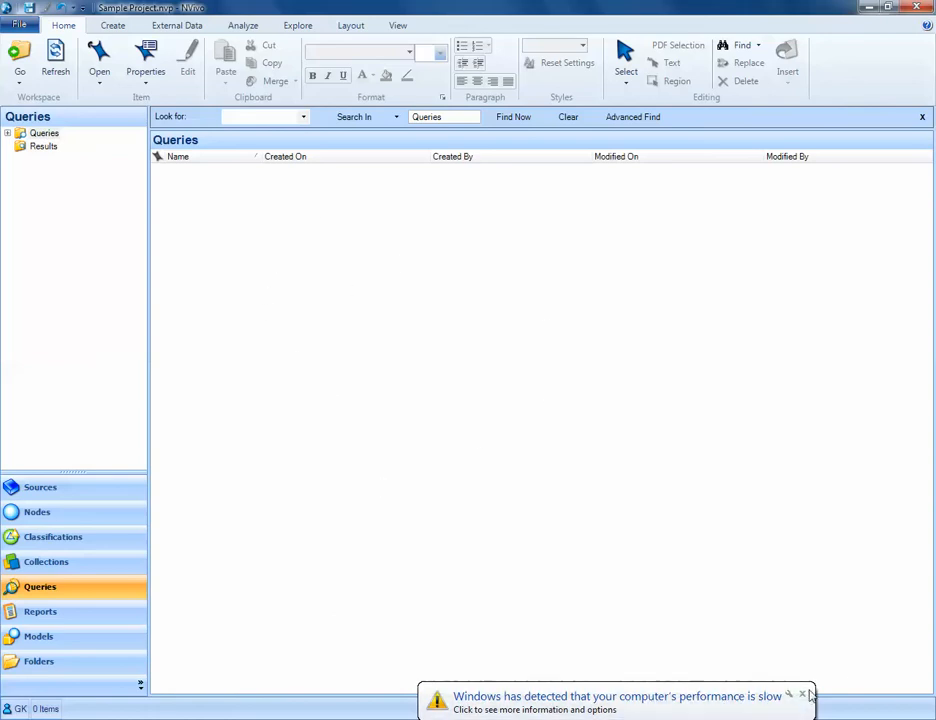
left_click(803, 694)
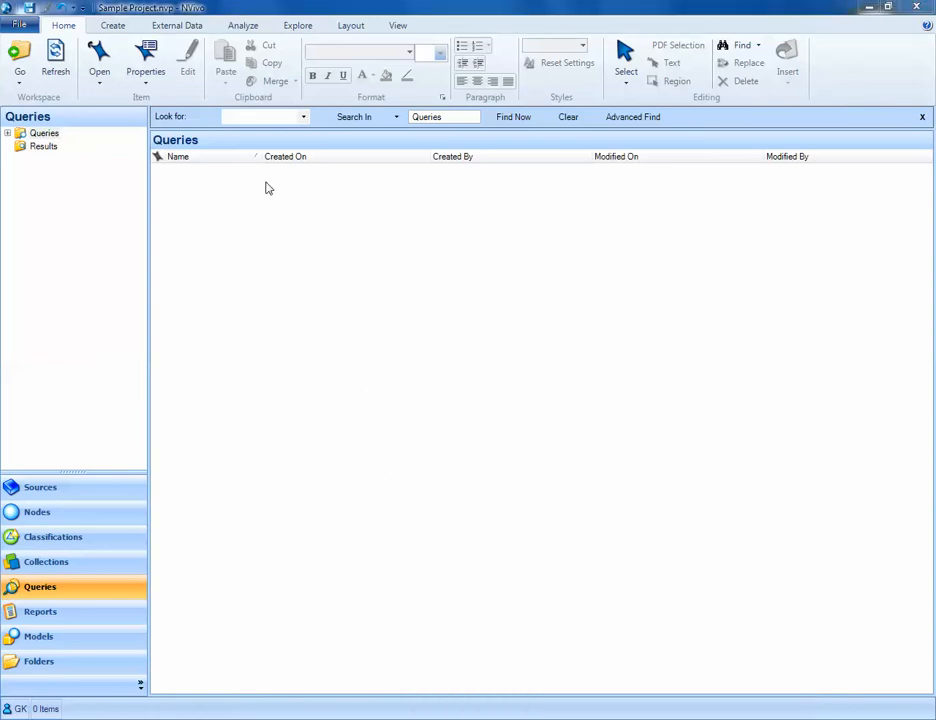
mouse_move(211, 214)
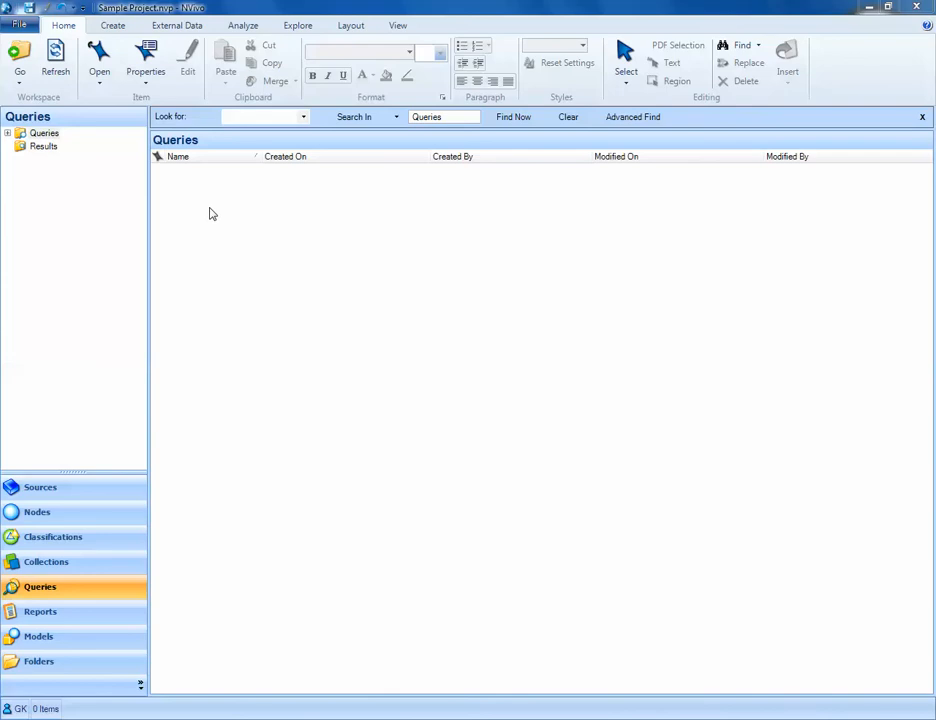
right_click(212, 213)
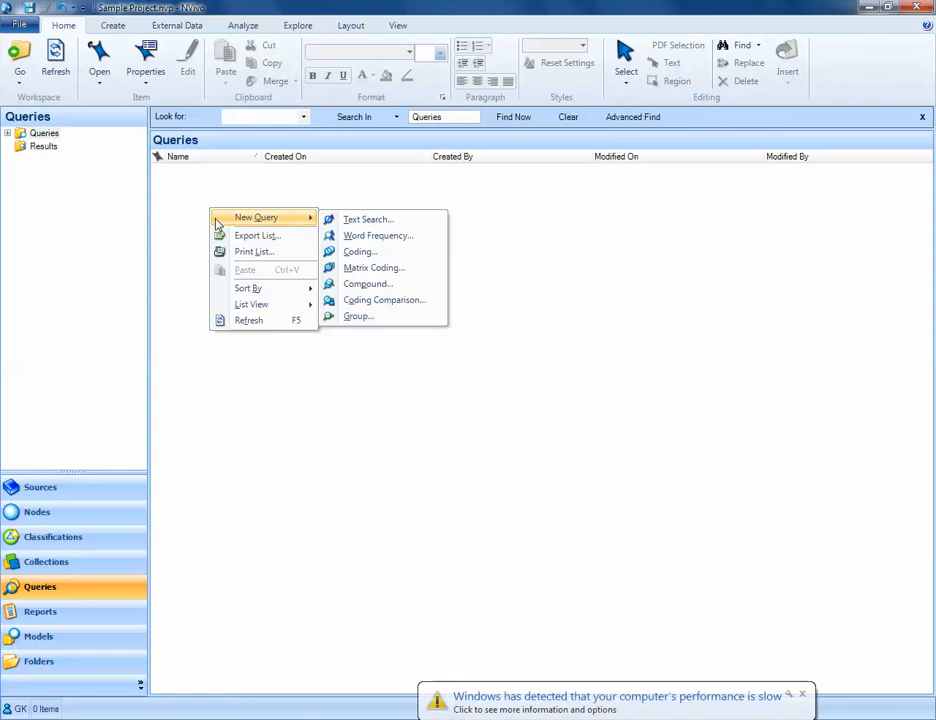
mouse_move(368, 219)
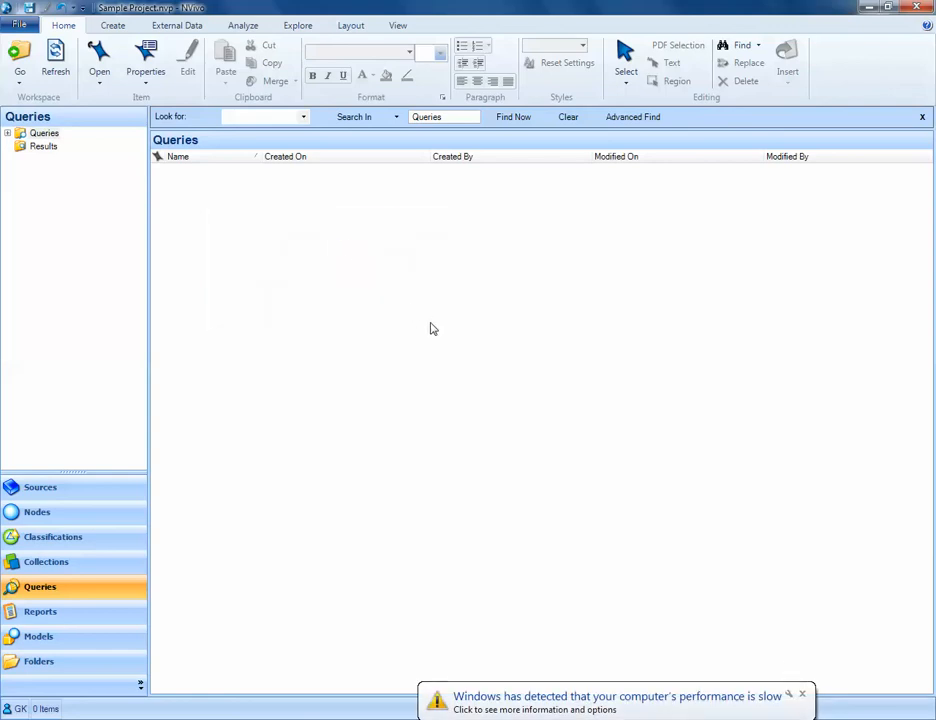
Step: Start a Text Search query named 'Test Text Search Query 1' with Add to project ticked
left_click(802, 693)
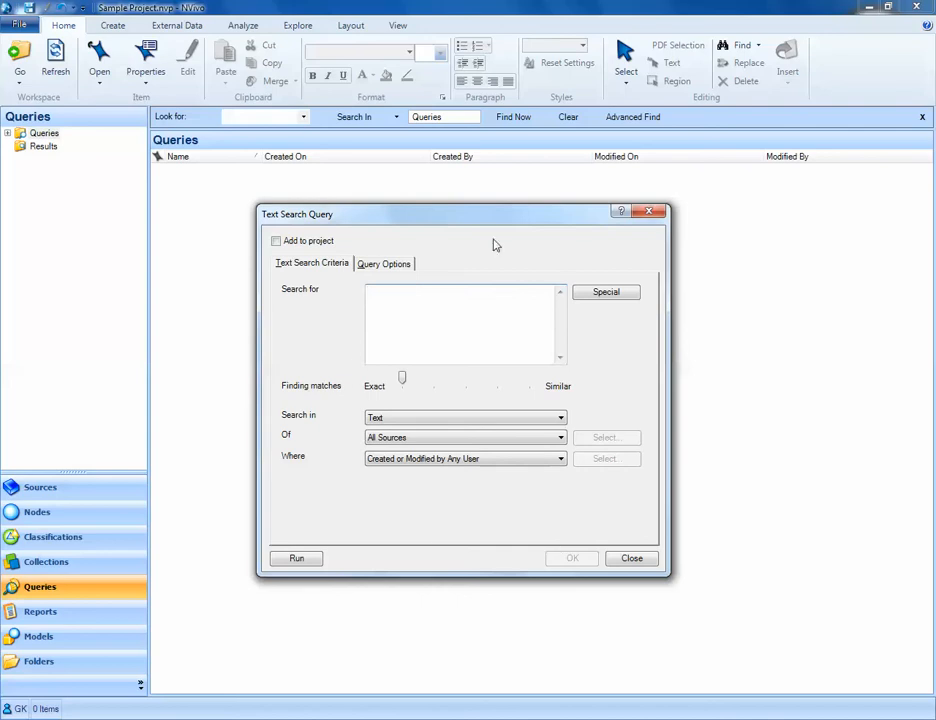
mouse_move(345, 248)
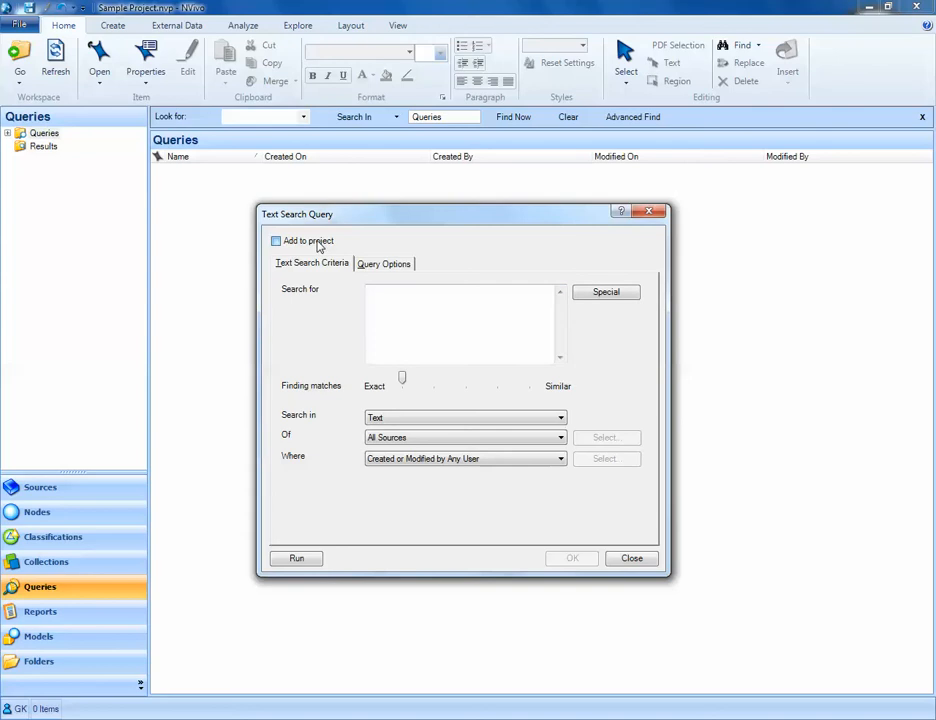
left_click(276, 241)
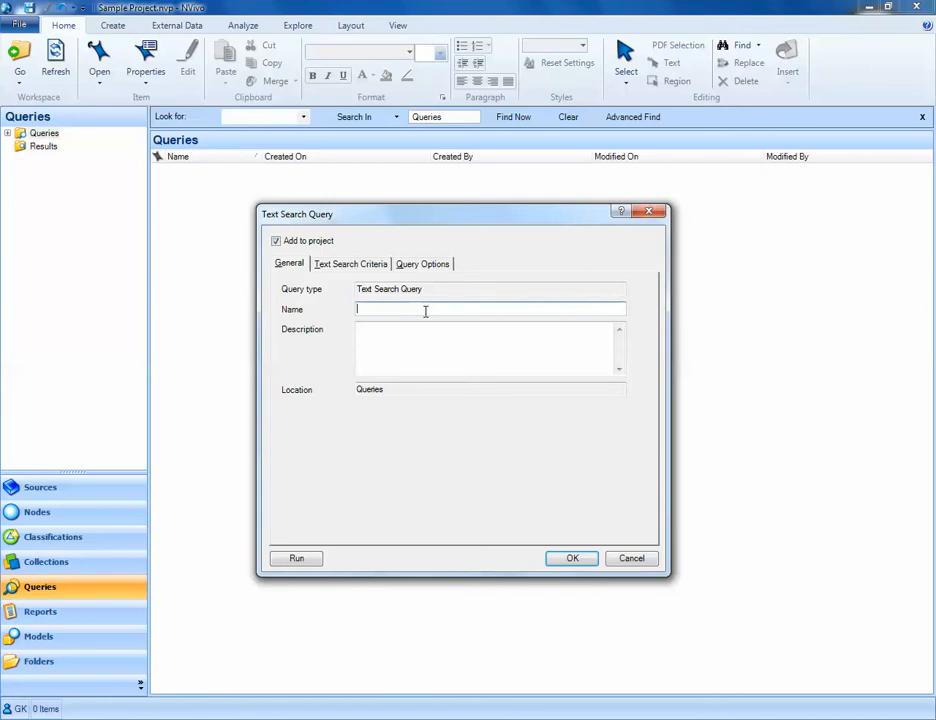
mouse_move(427, 352)
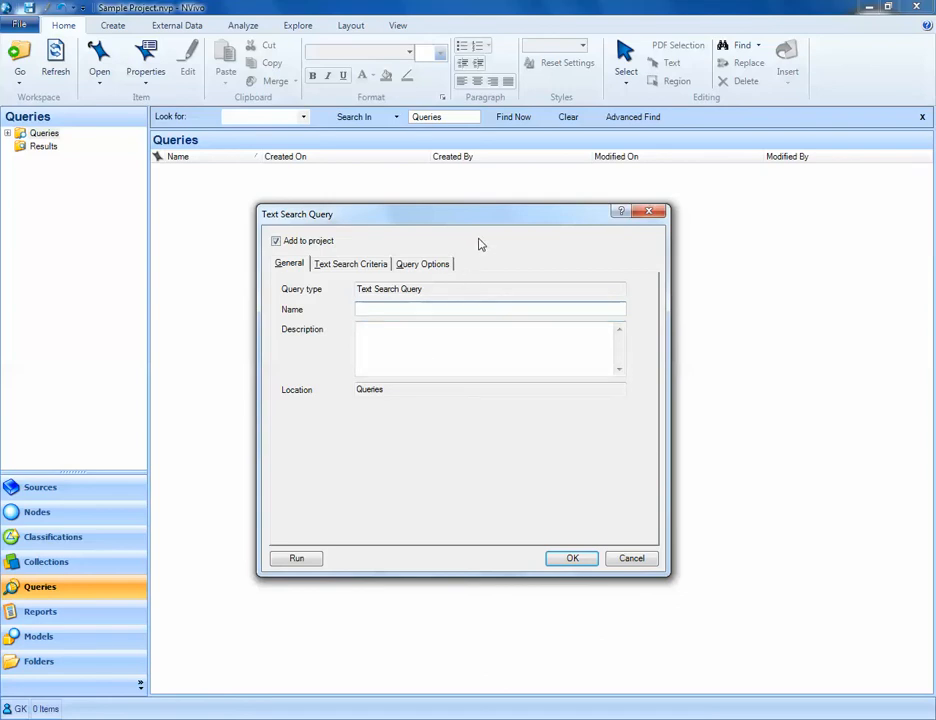
type("Test Text S")
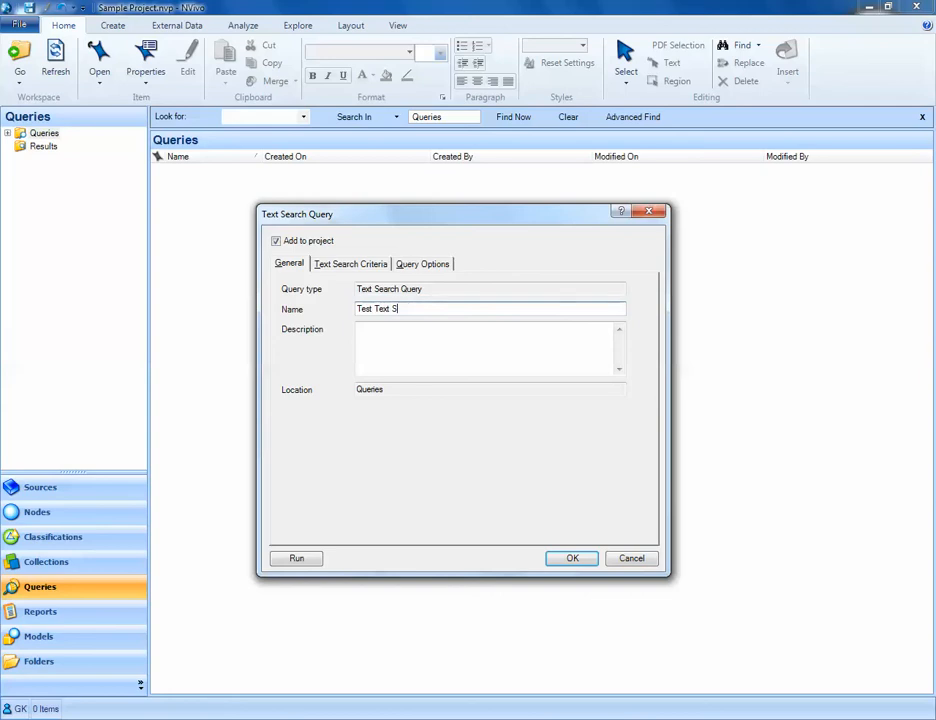
type("earch Query 1")
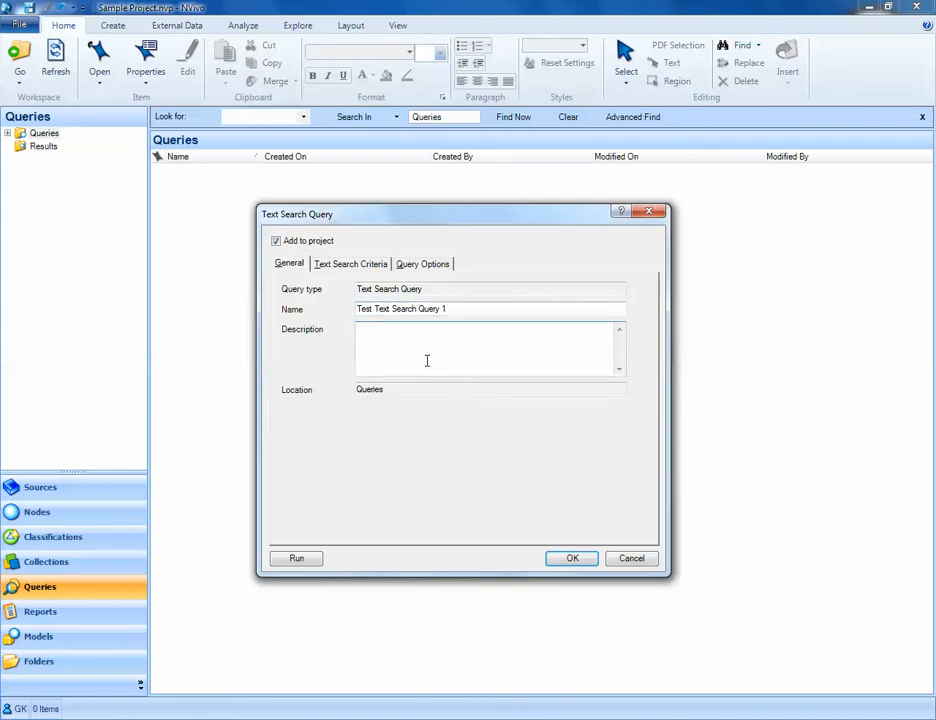
left_click(350, 263)
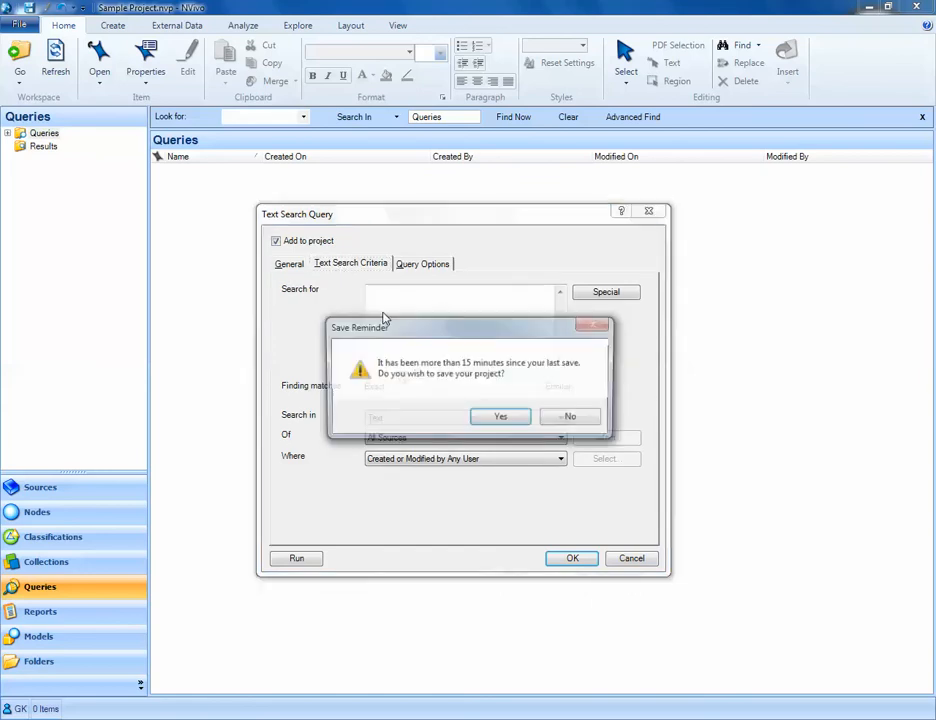
Step: Save the project when reminded and set the search's Of scope to Selected Items
left_click(500, 417)
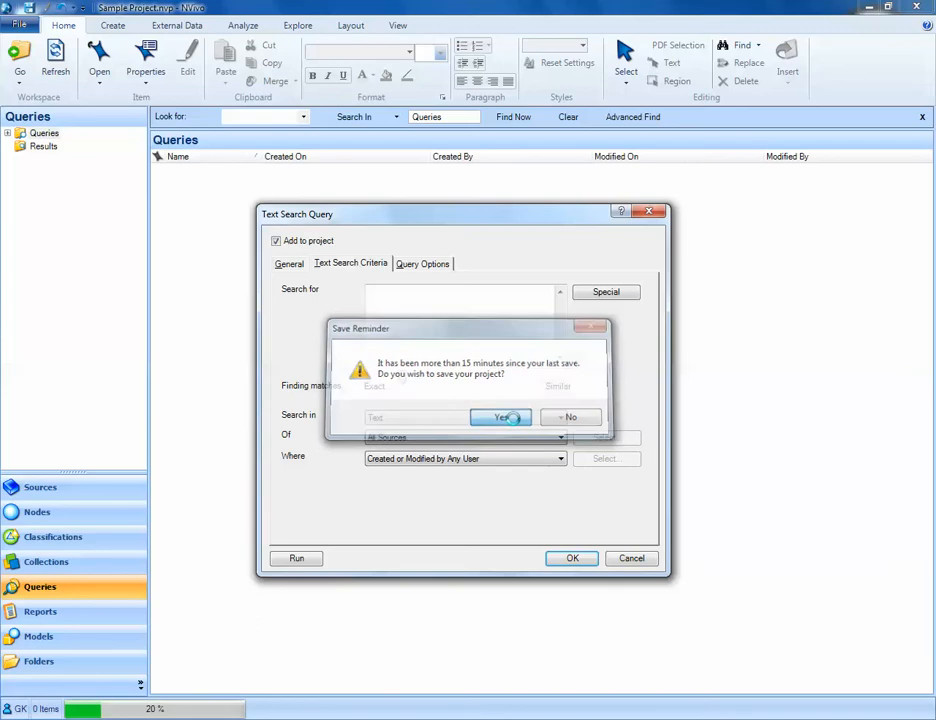
left_click(499, 417)
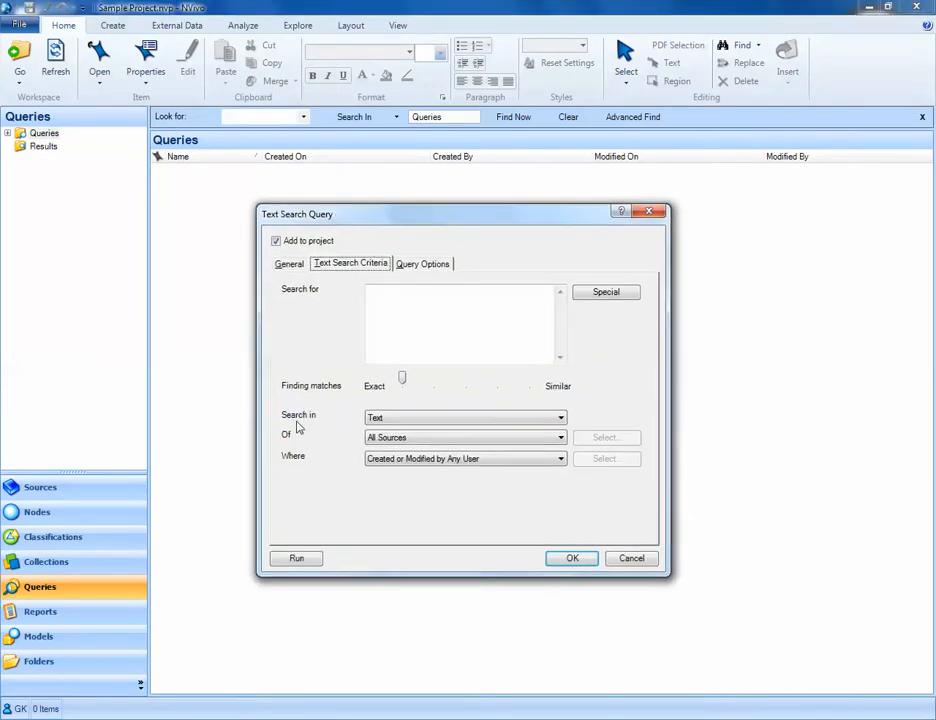
mouse_move(324, 476)
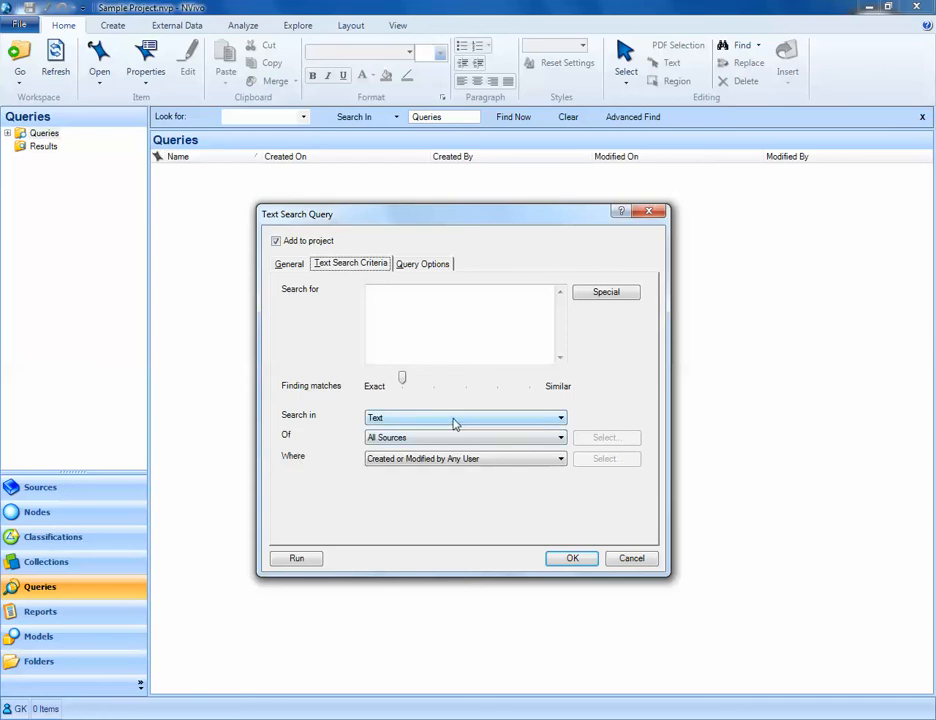
left_click(560, 417)
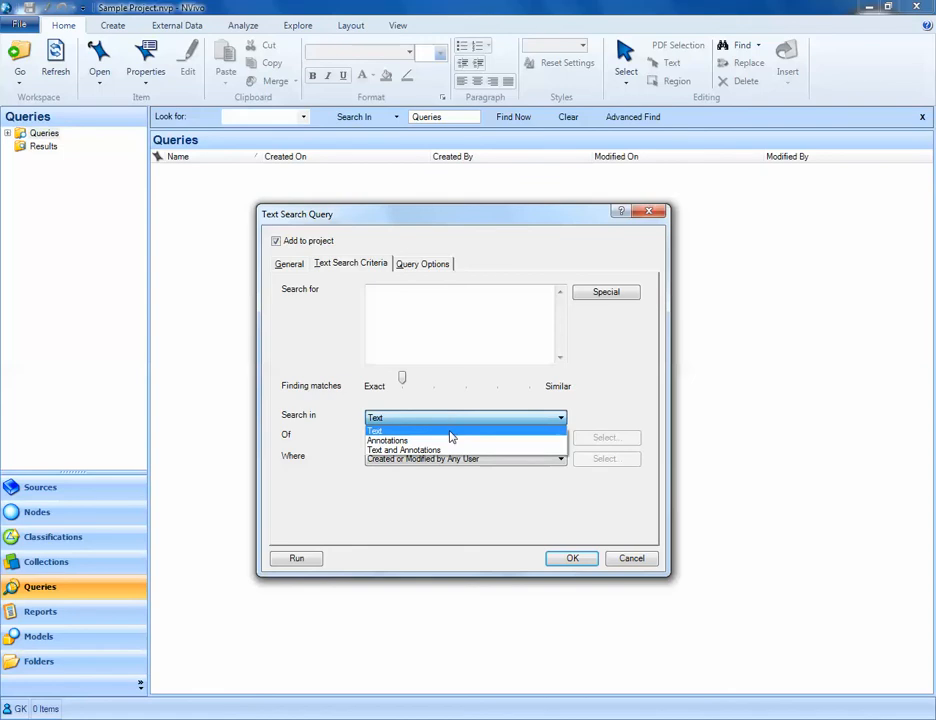
mouse_move(450, 440)
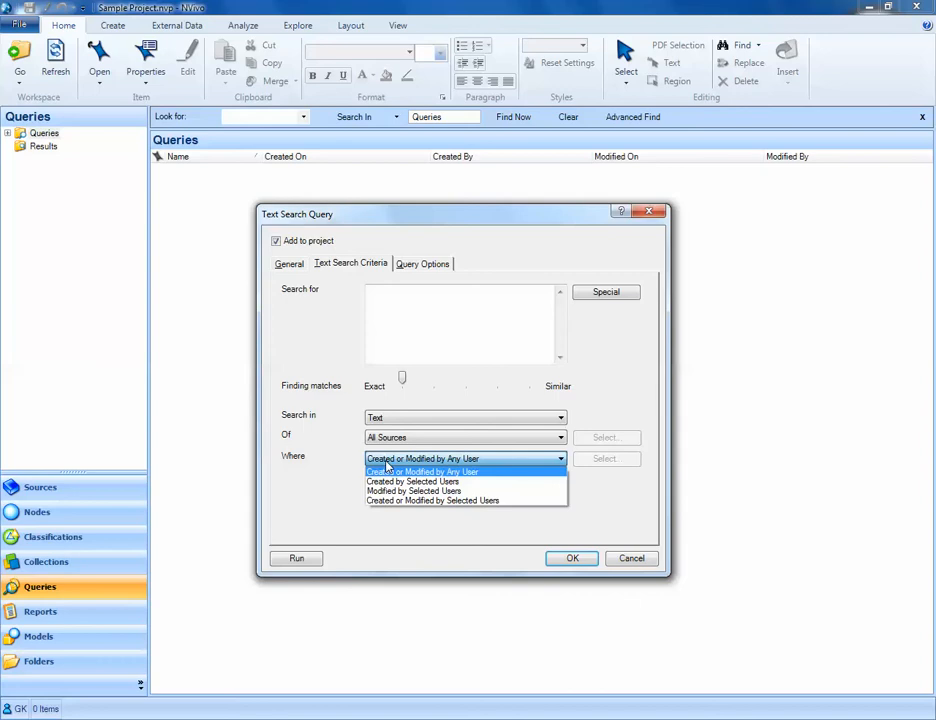
left_click(421, 458)
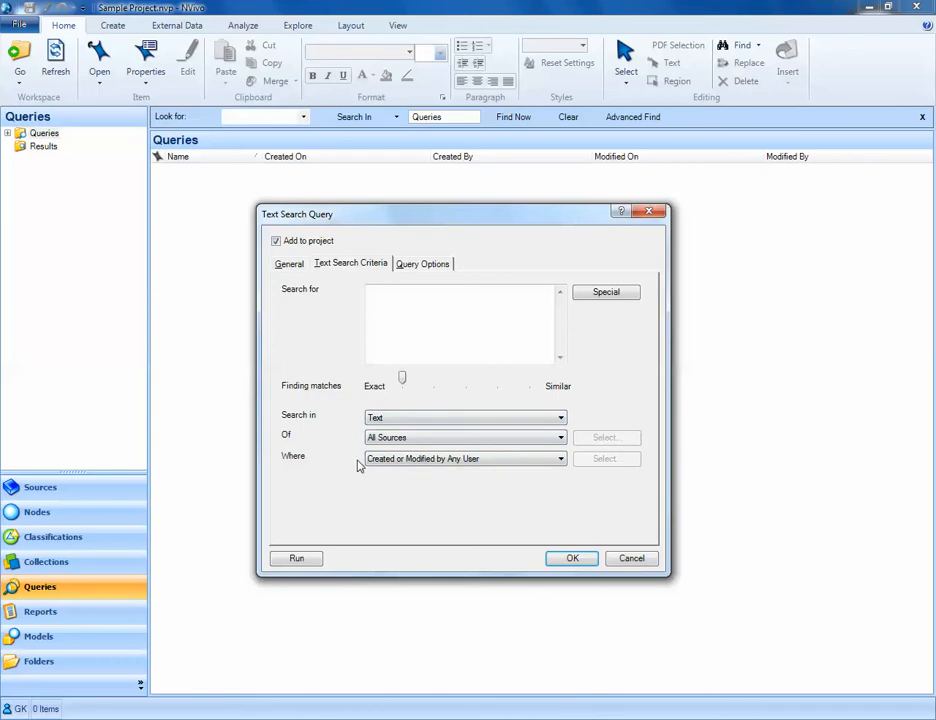
mouse_move(342, 448)
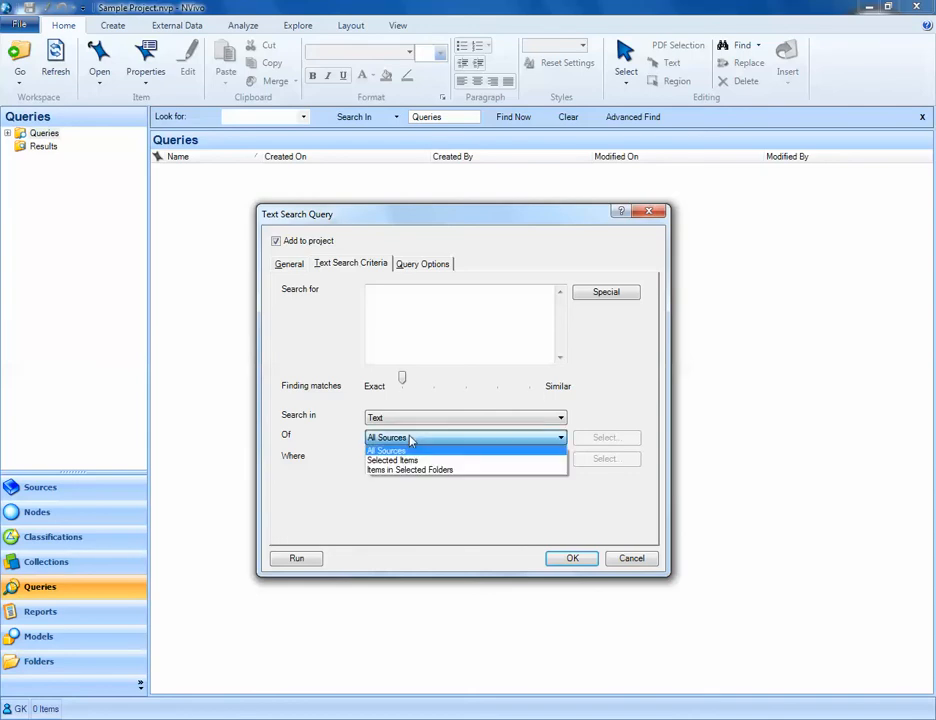
mouse_move(416, 461)
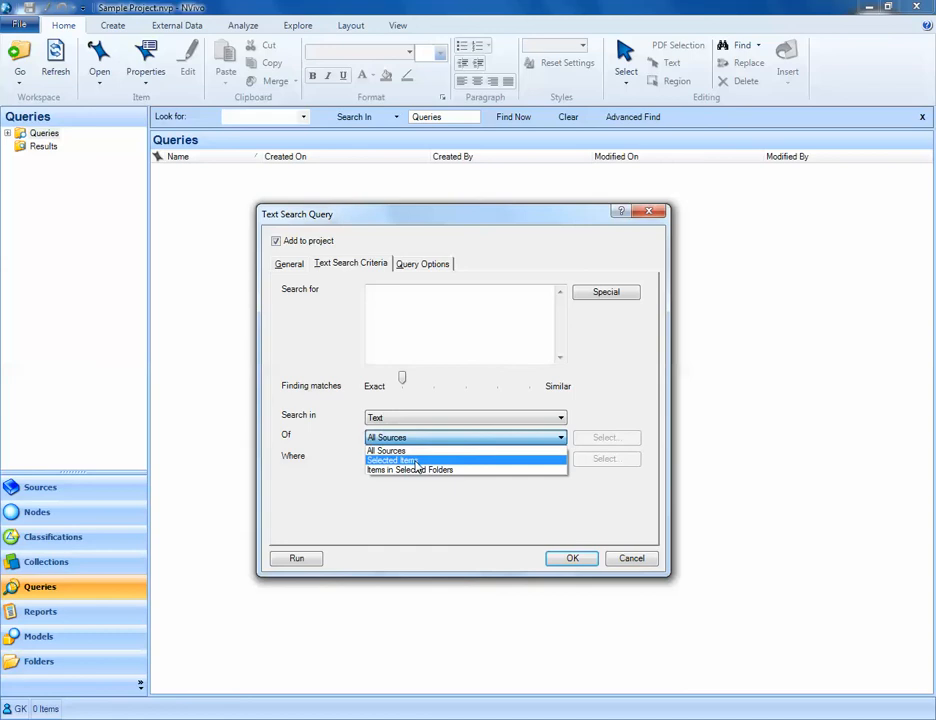
left_click(392, 461)
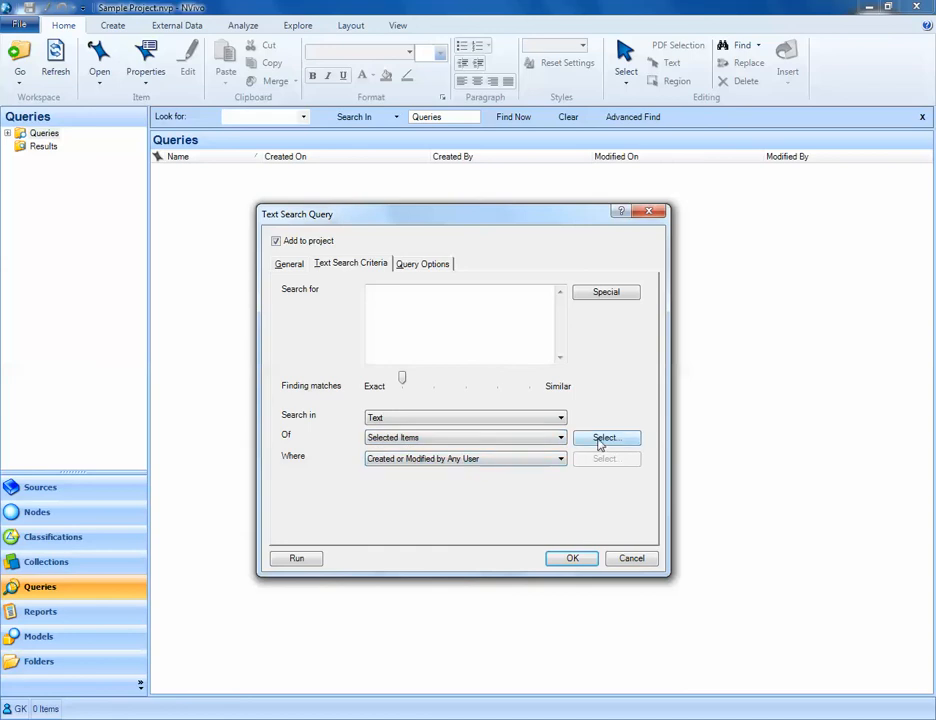
Step: Browse the Internals source folders via Select..., then keep the scope at All Sources
left_click(605, 438)
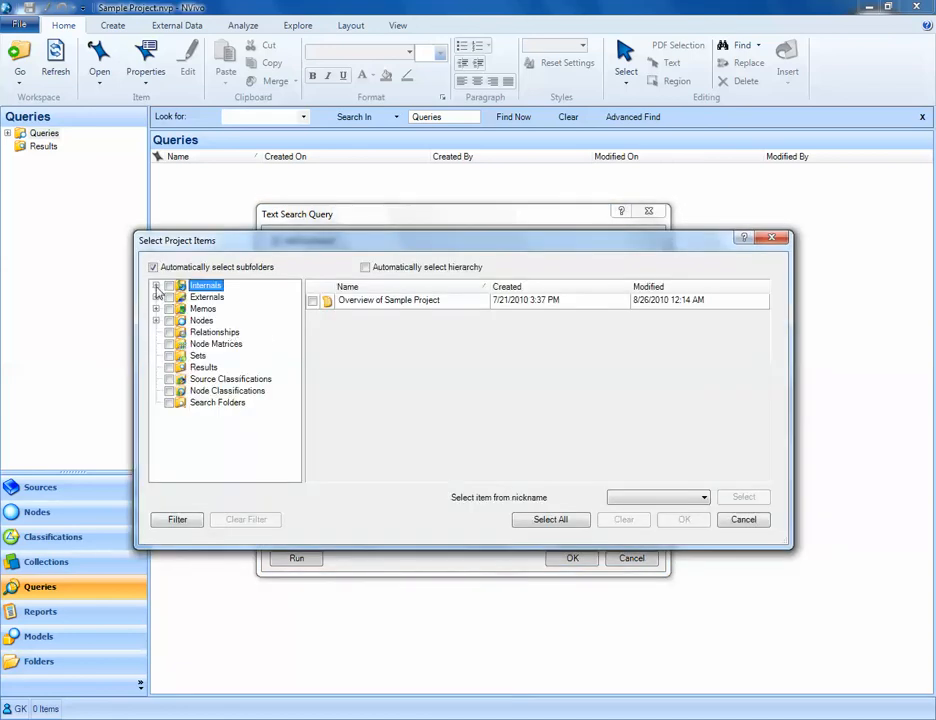
left_click(157, 286)
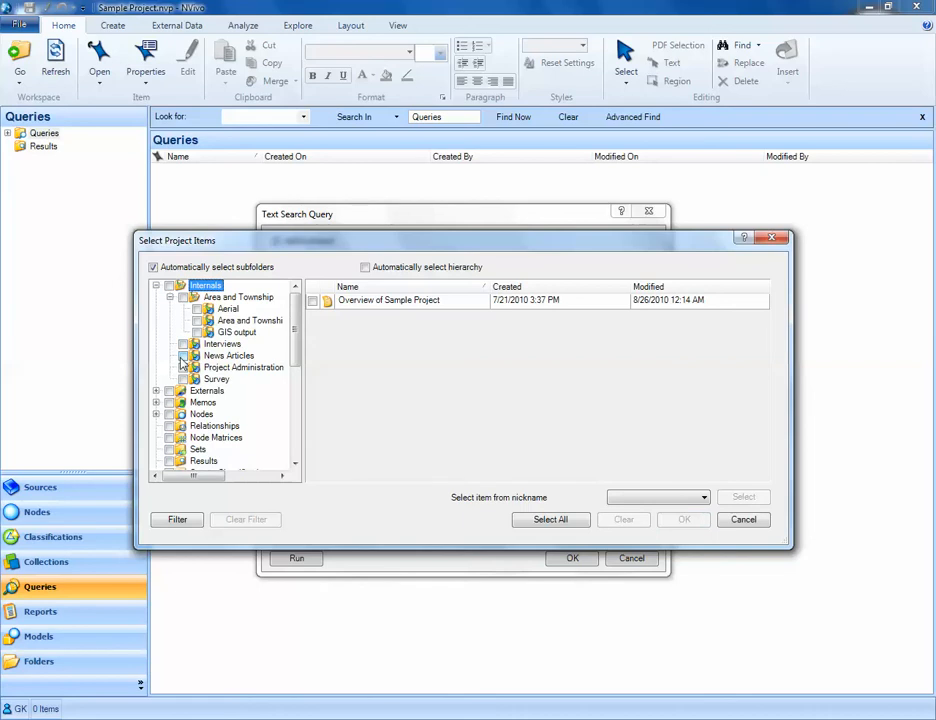
left_click(197, 356)
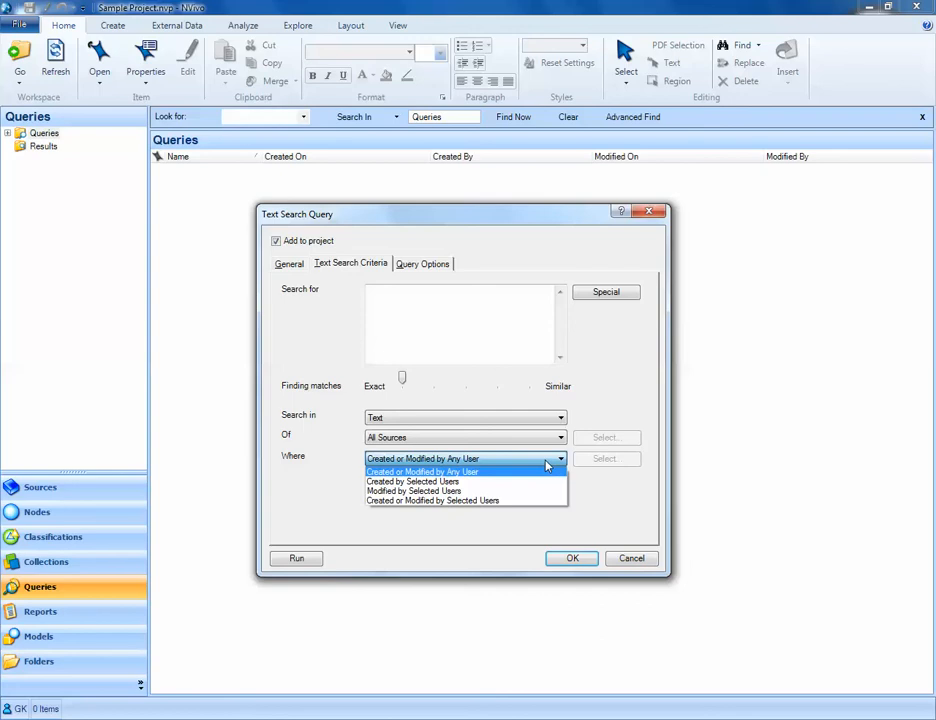
mouse_move(546, 481)
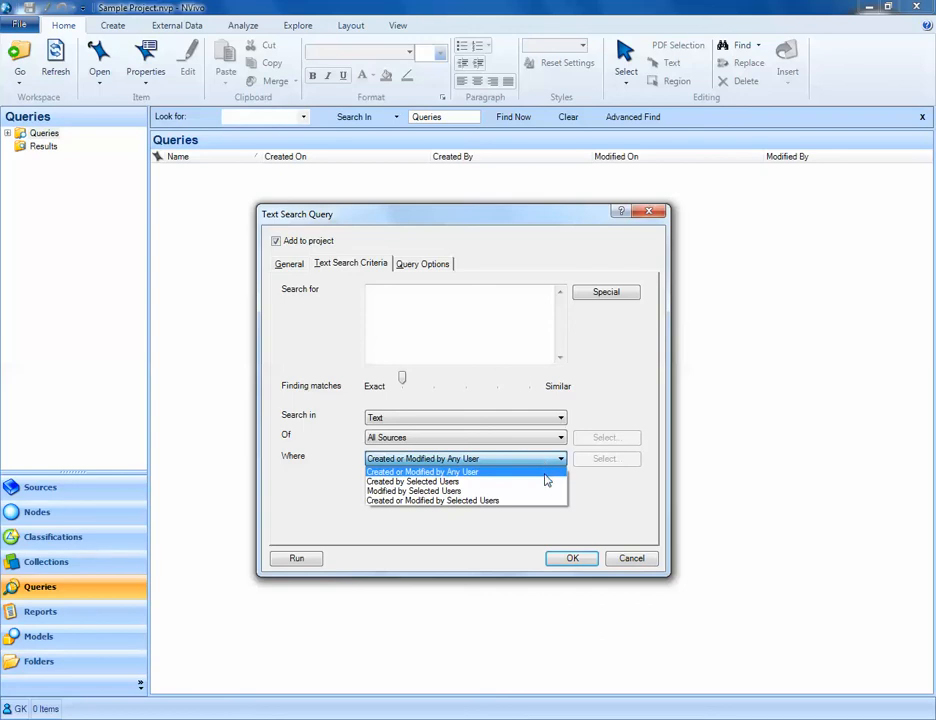
Step: Keep 'Created or Modified by Any User' selected and move to Query Options
left_click(422, 471)
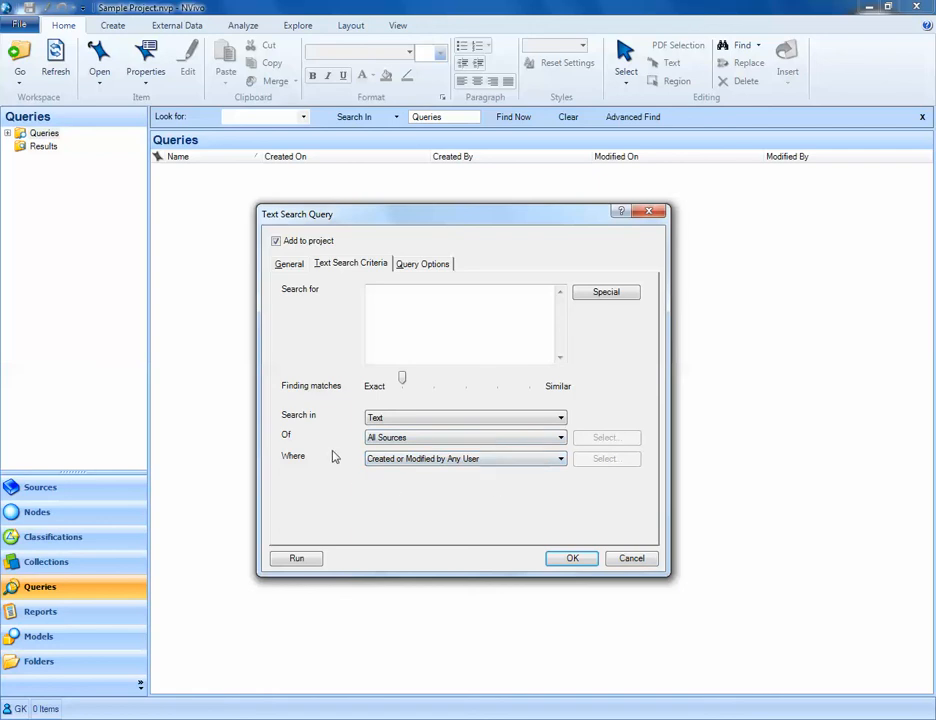
mouse_move(363, 484)
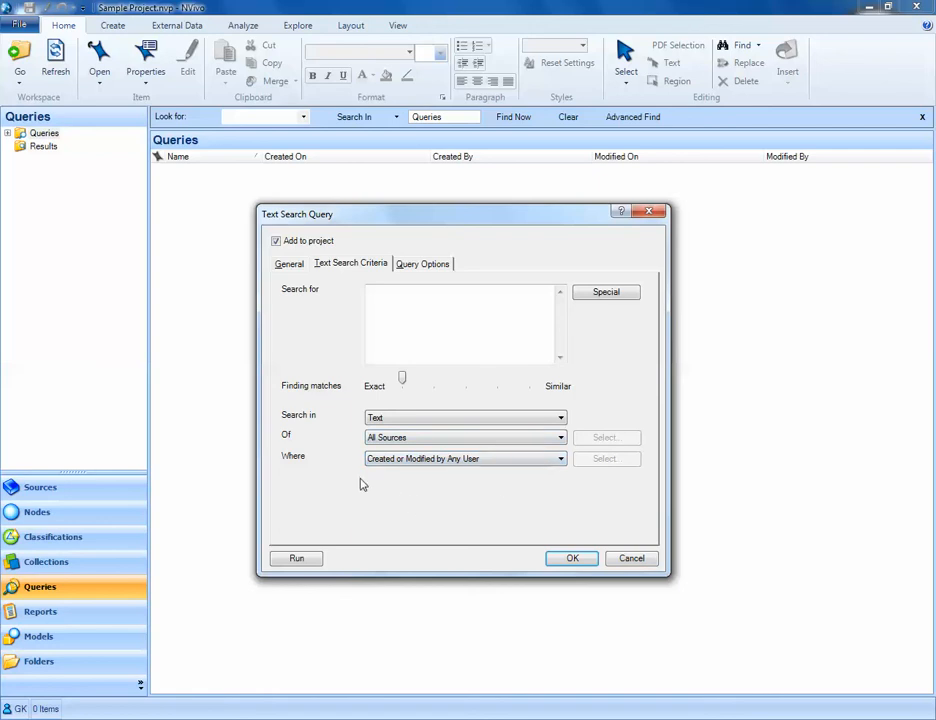
mouse_move(424, 275)
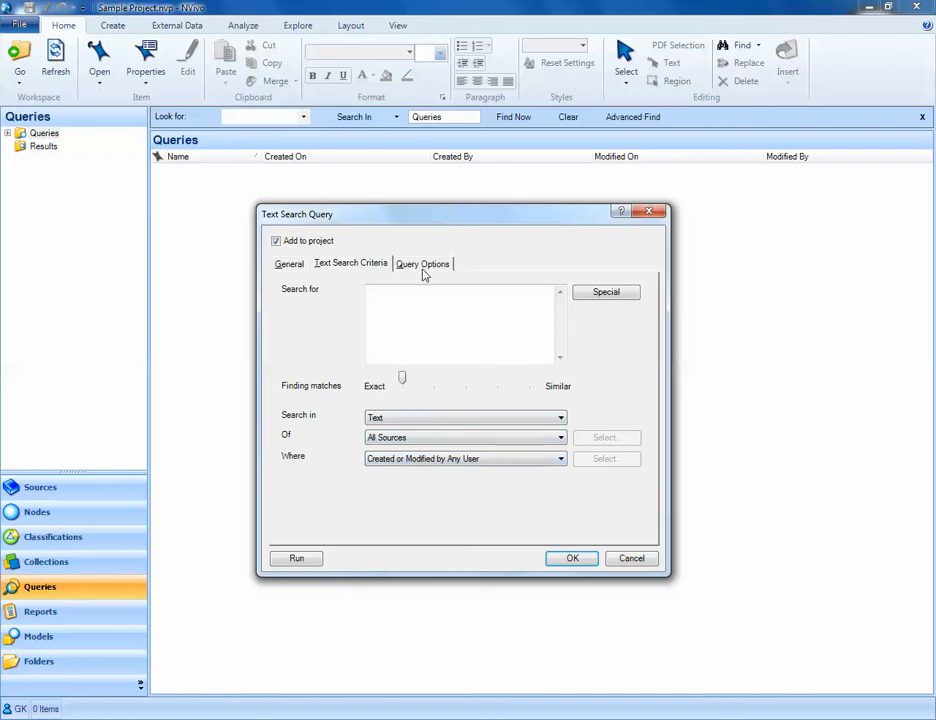
left_click(422, 263)
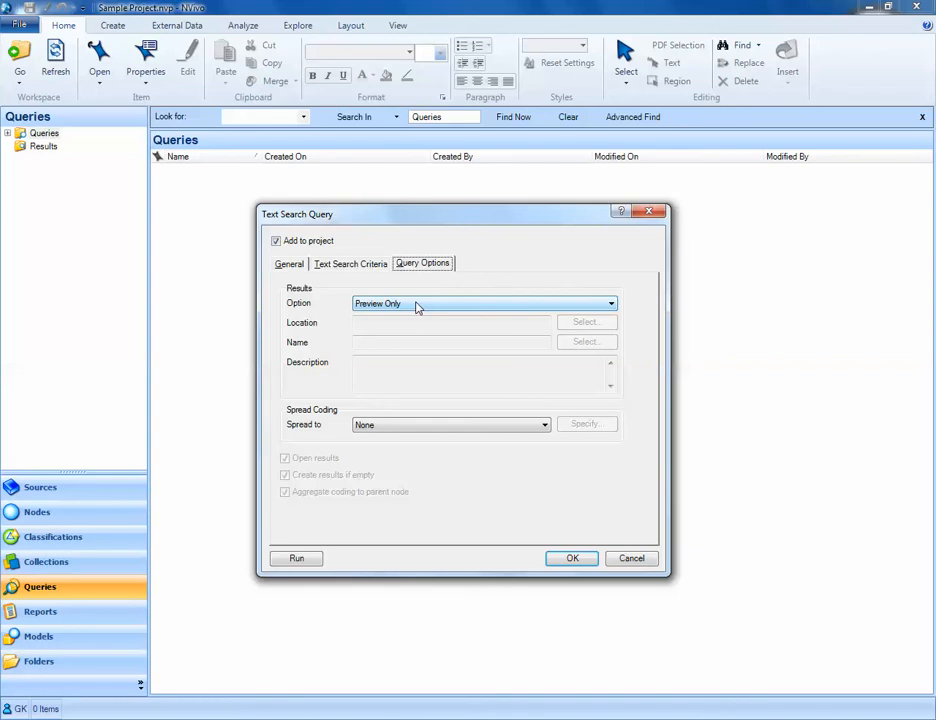
Step: Set the results option to Create Results as New Node
left_click(610, 303)
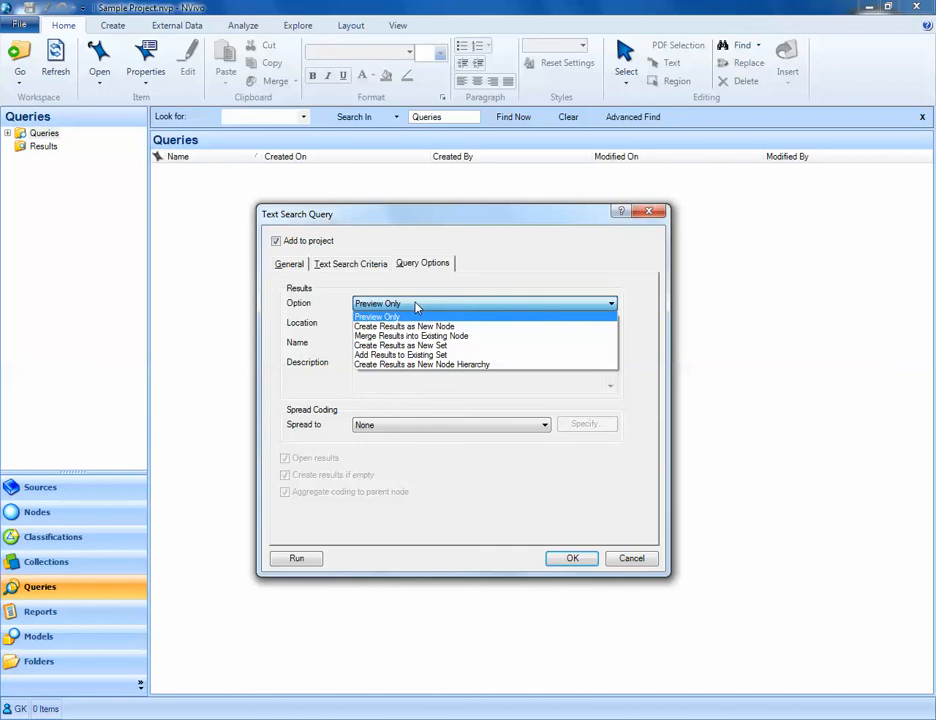
mouse_move(404, 326)
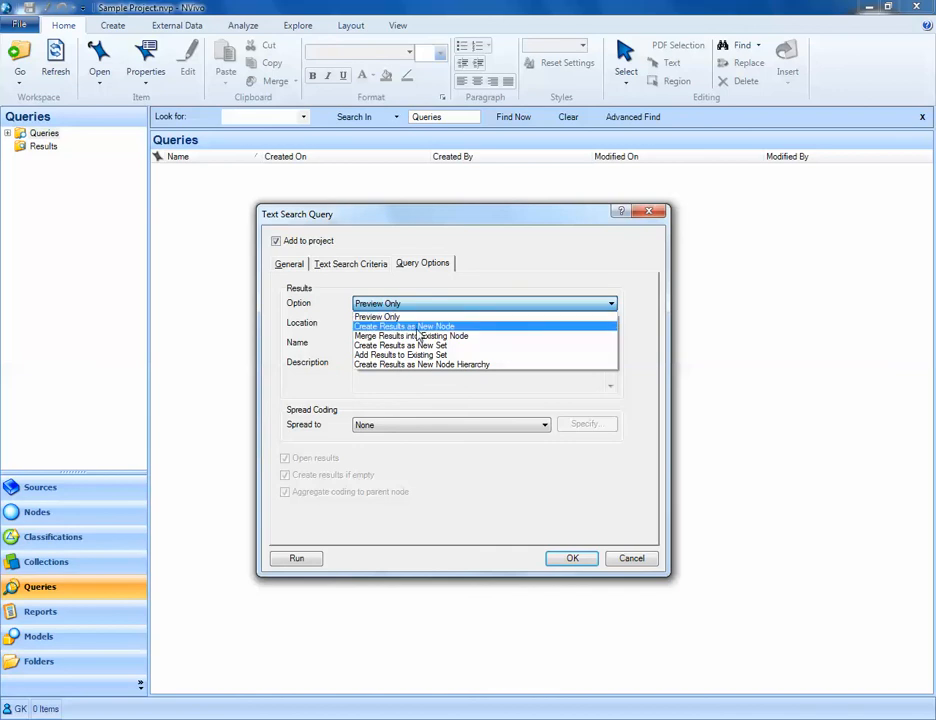
left_click(404, 326)
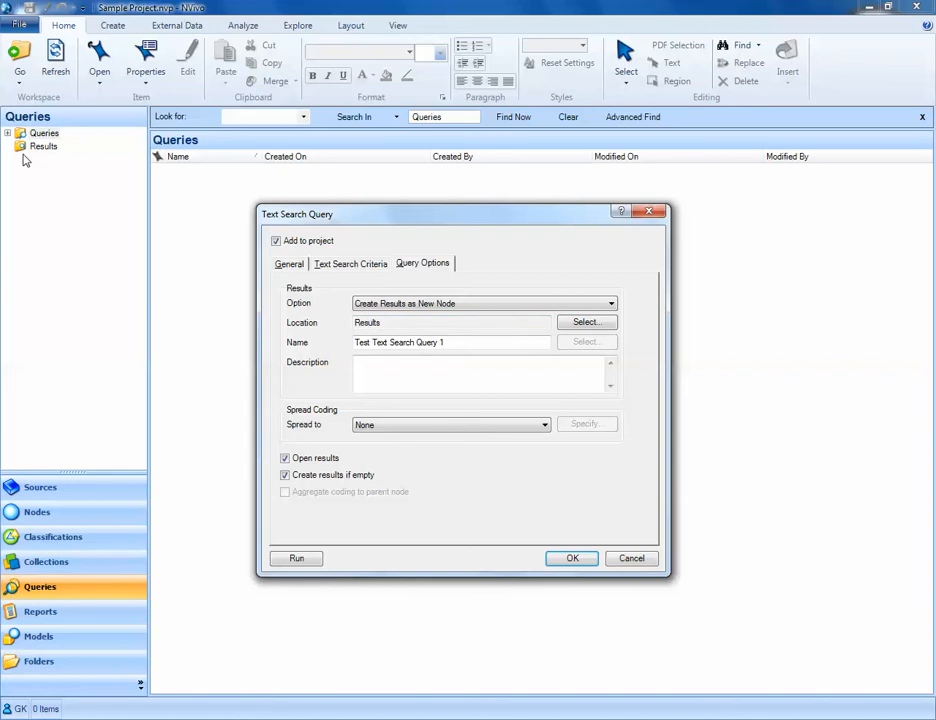
mouse_move(224, 231)
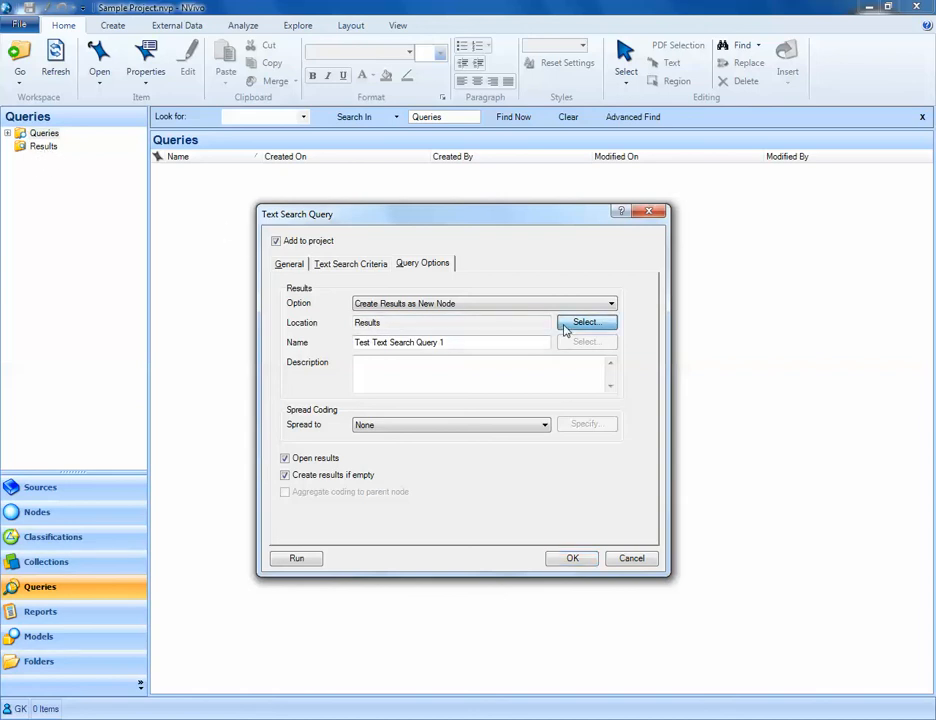
left_click(585, 322)
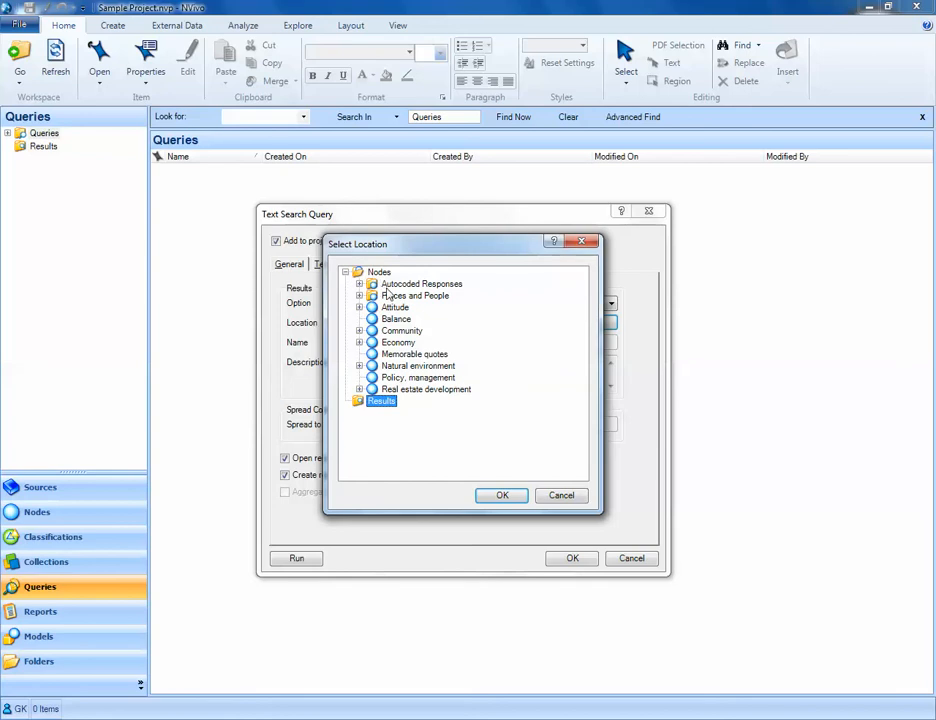
left_click(395, 307)
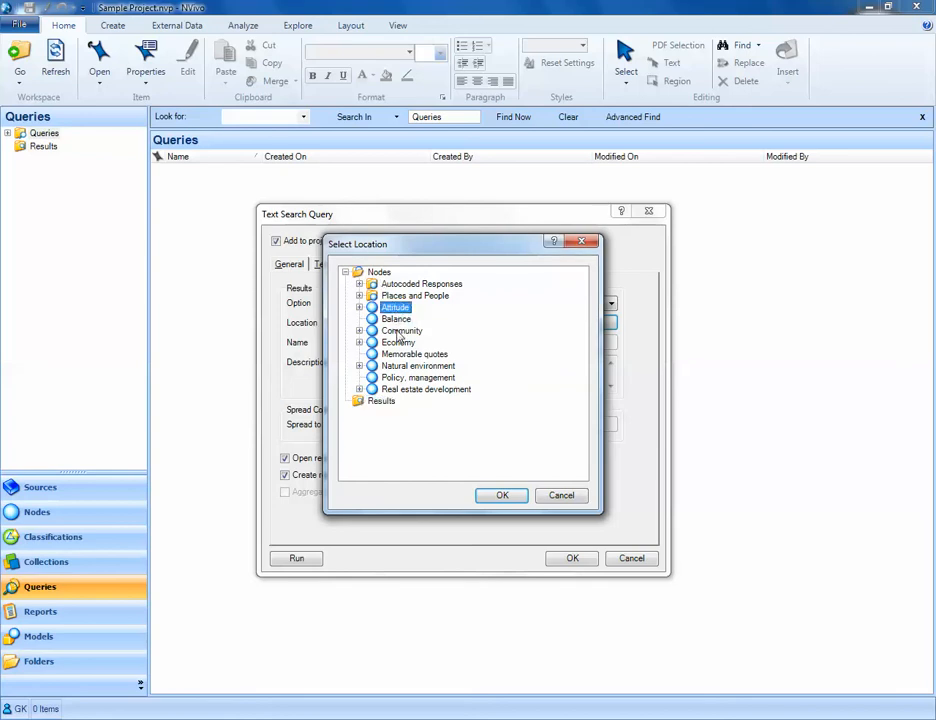
left_click(398, 342)
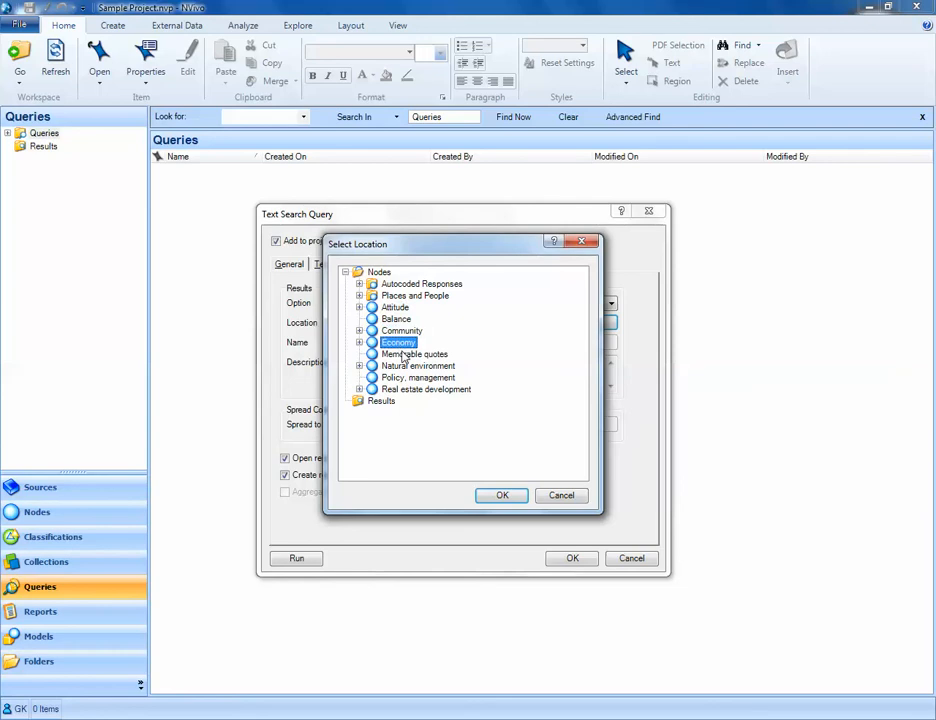
left_click(417, 377)
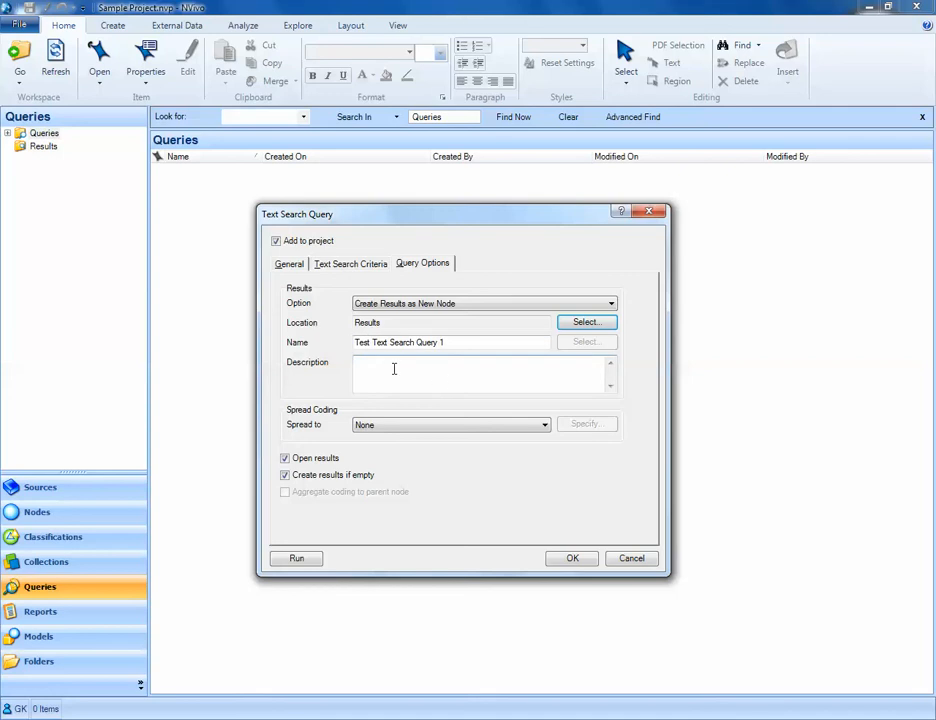
mouse_move(427, 371)
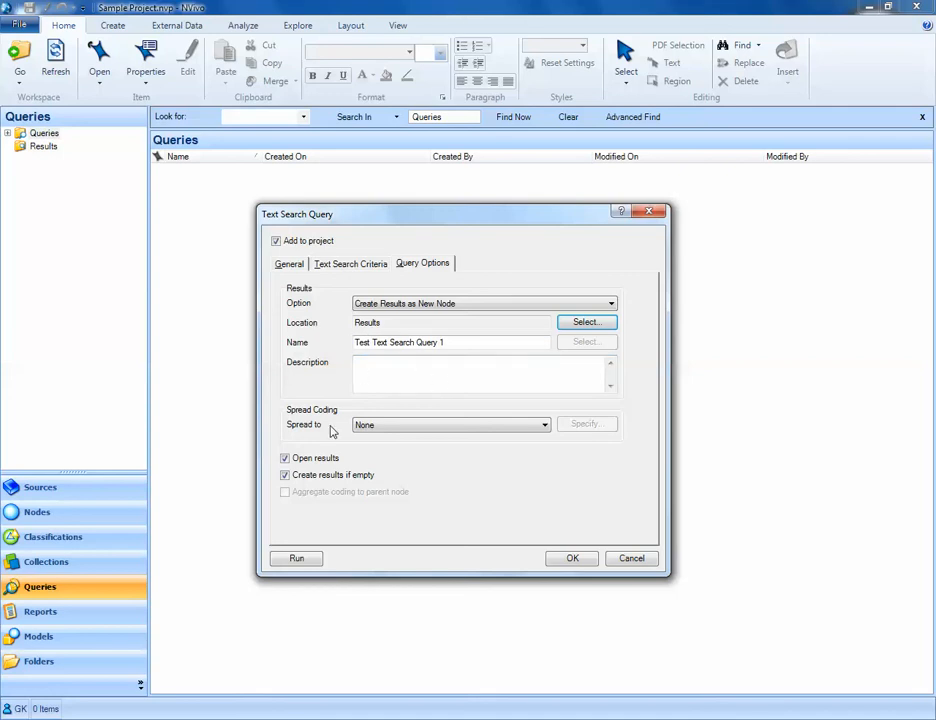
mouse_move(343, 428)
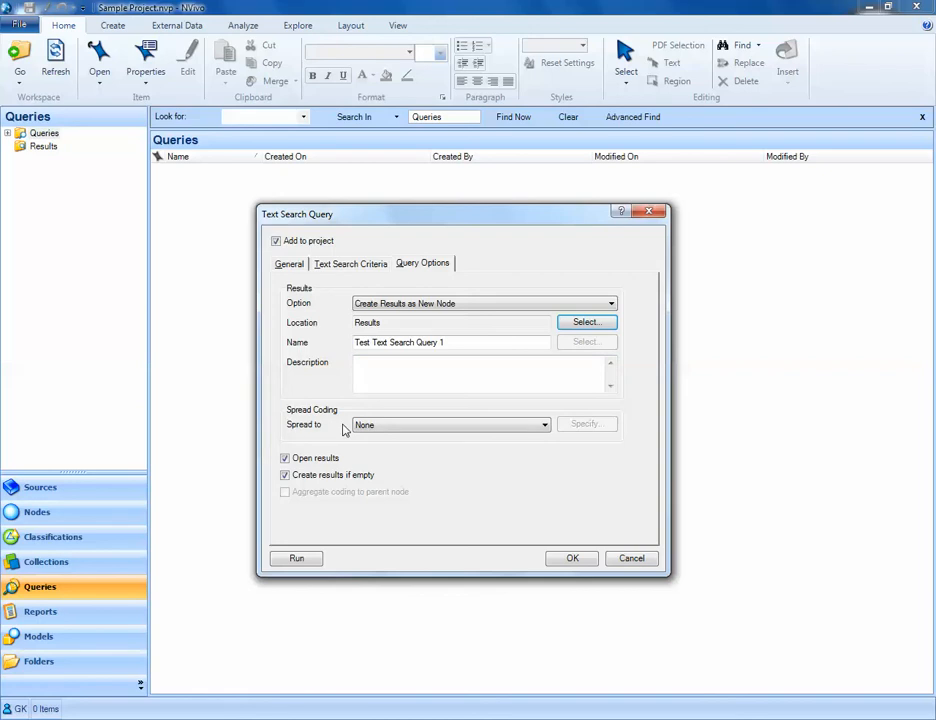
left_click(450, 425)
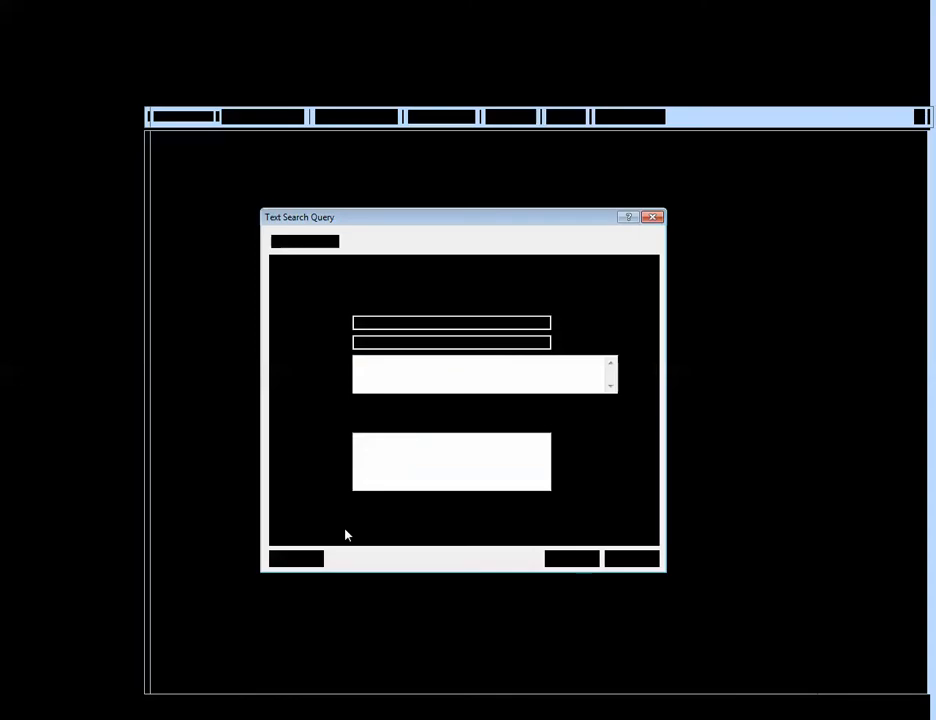
left_click(544, 425)
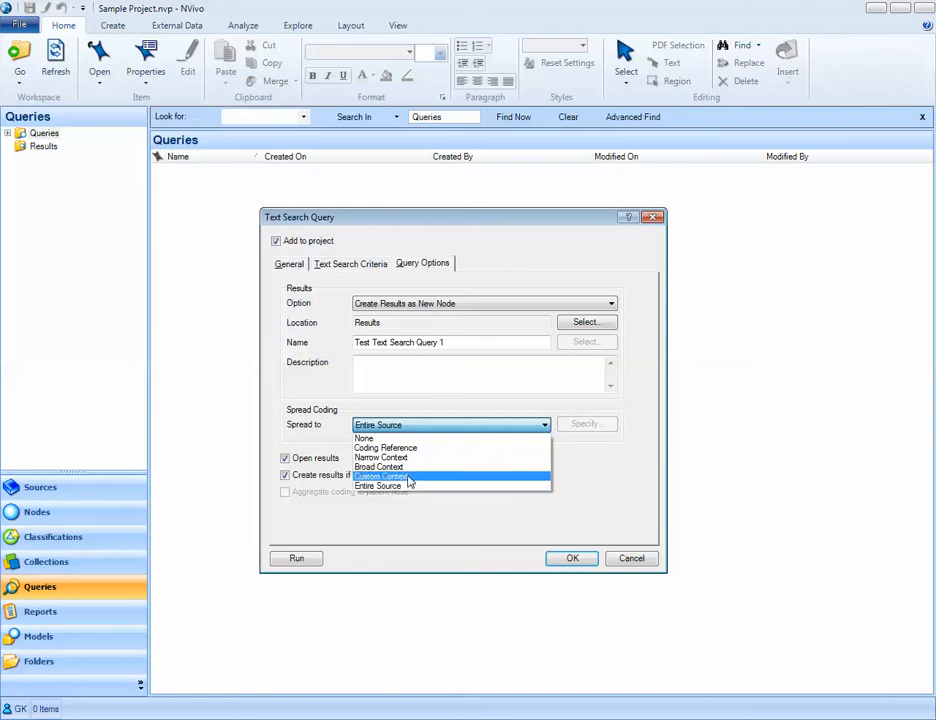
mouse_move(378, 467)
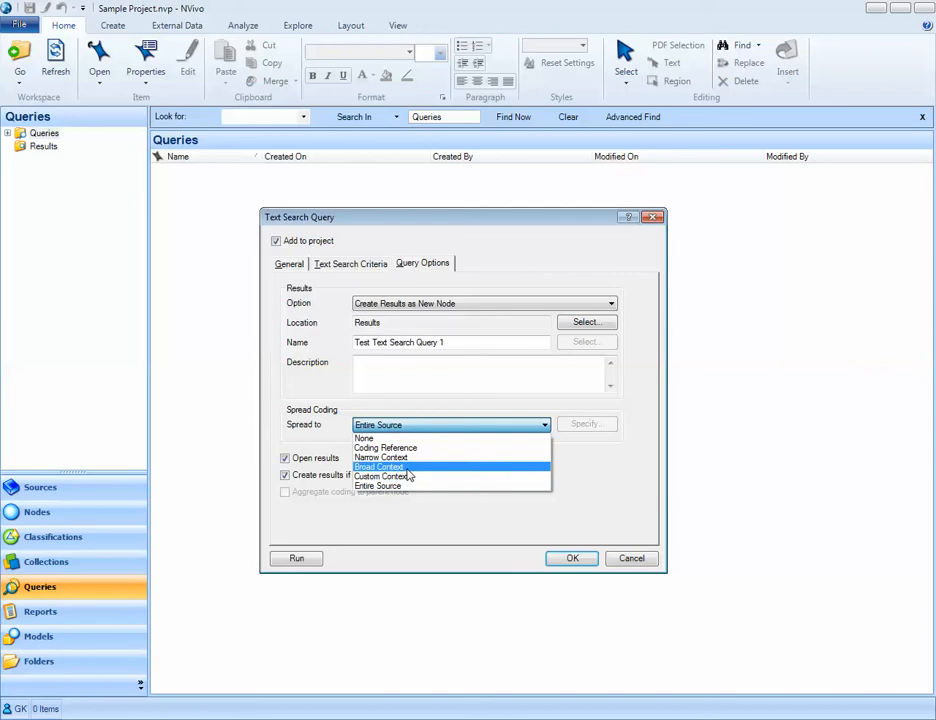
mouse_move(380, 457)
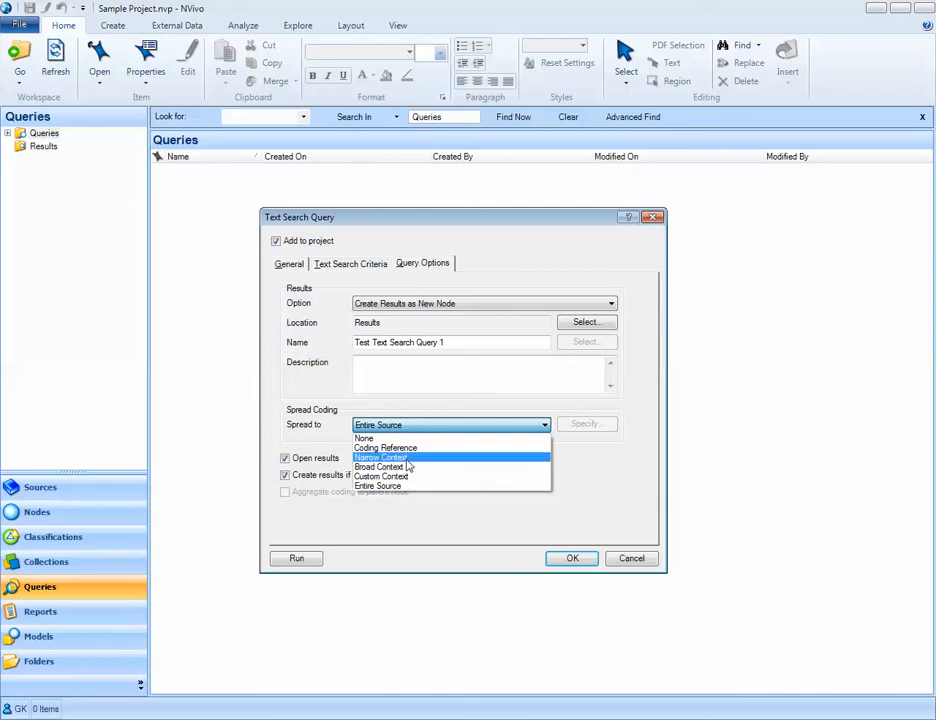
left_click(364, 438)
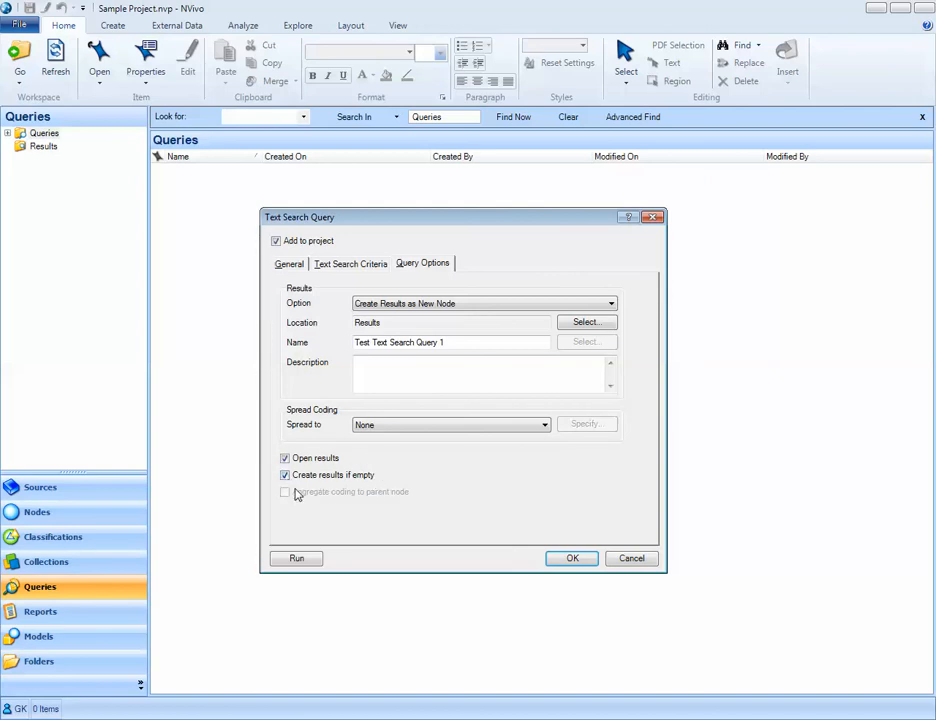
mouse_move(360, 491)
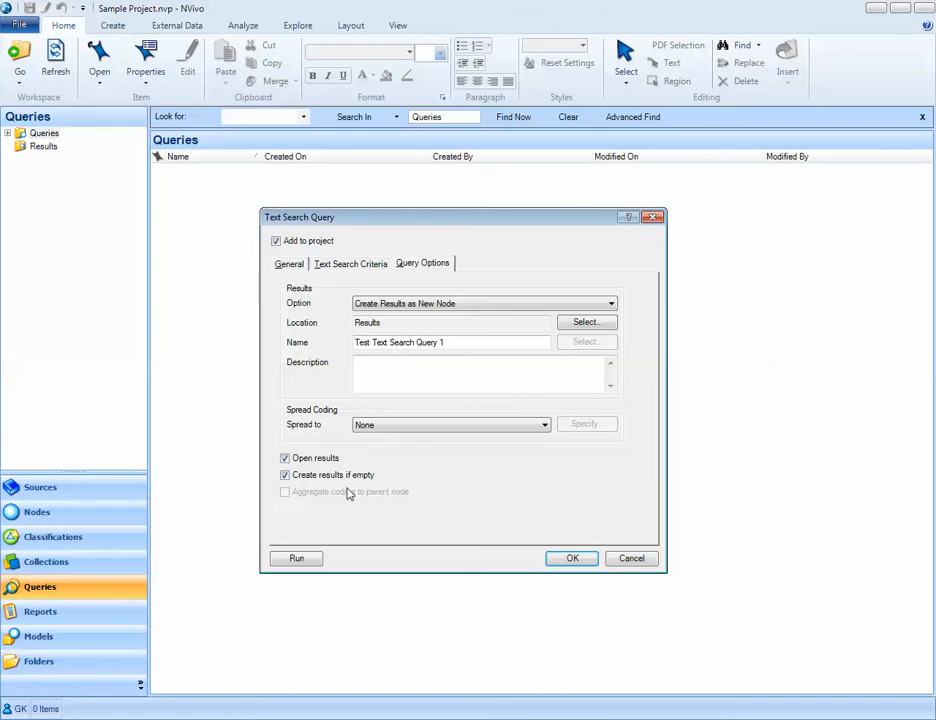
left_click(285, 474)
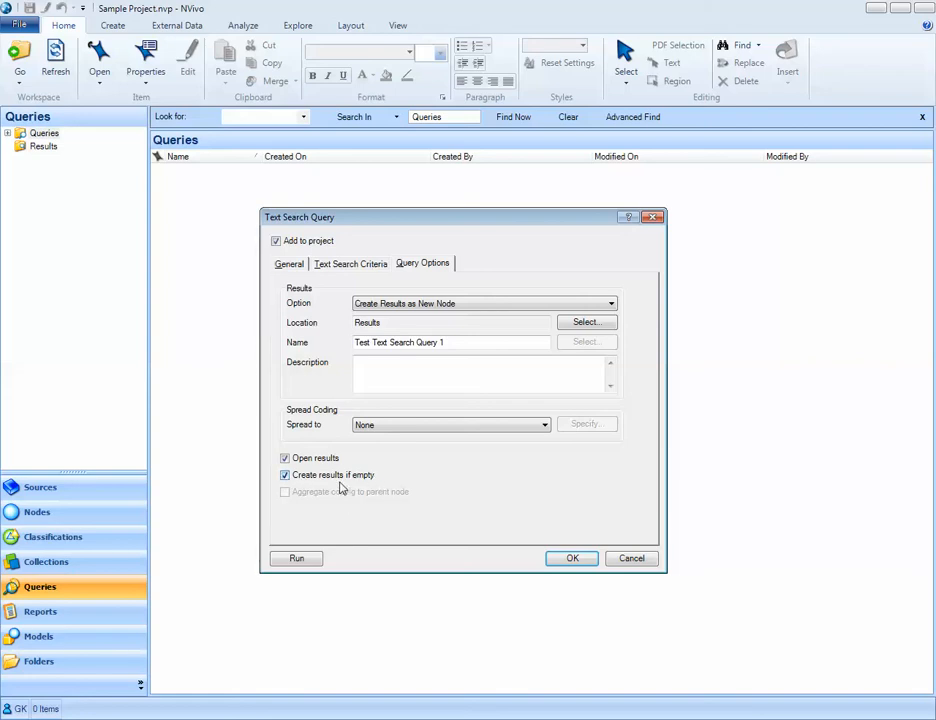
Step: Enter 'River' as the search term, review both tabs, and confirm the query with OK
left_click(350, 263)
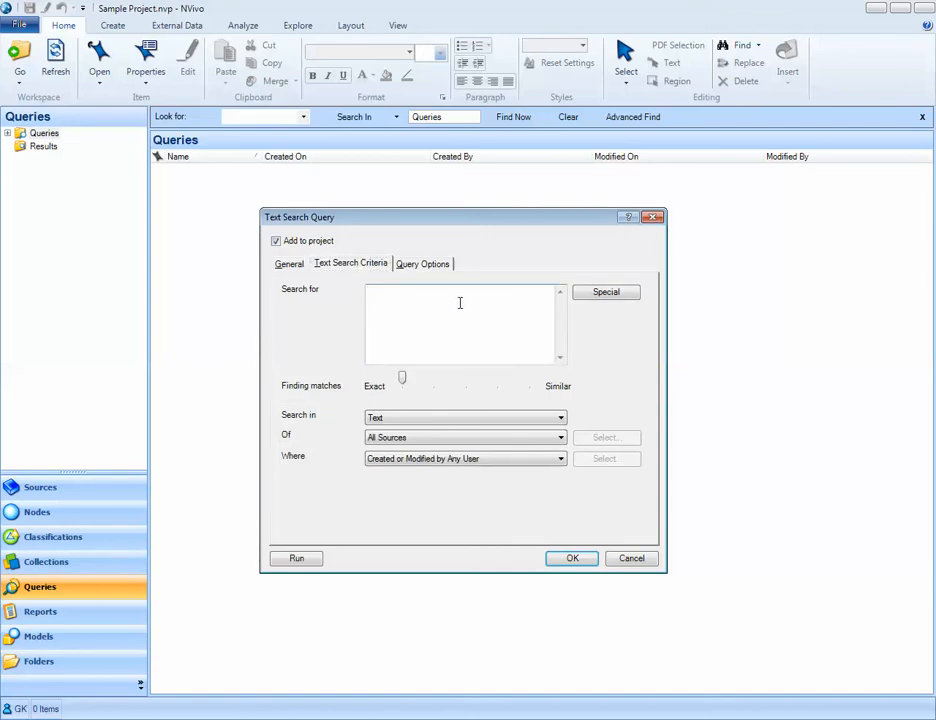
type("River")
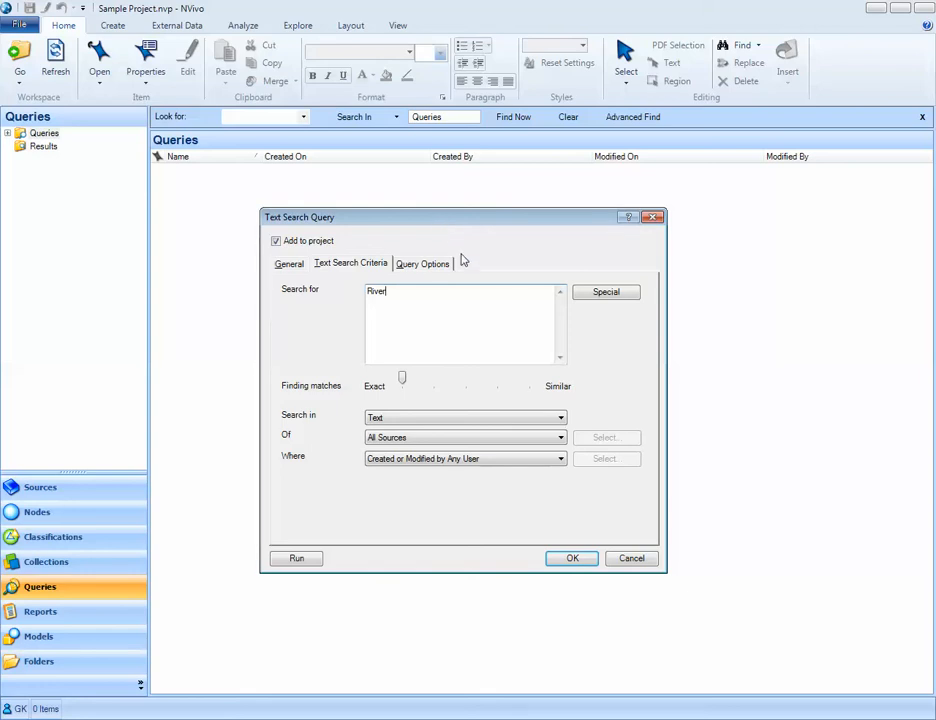
left_click(422, 263)
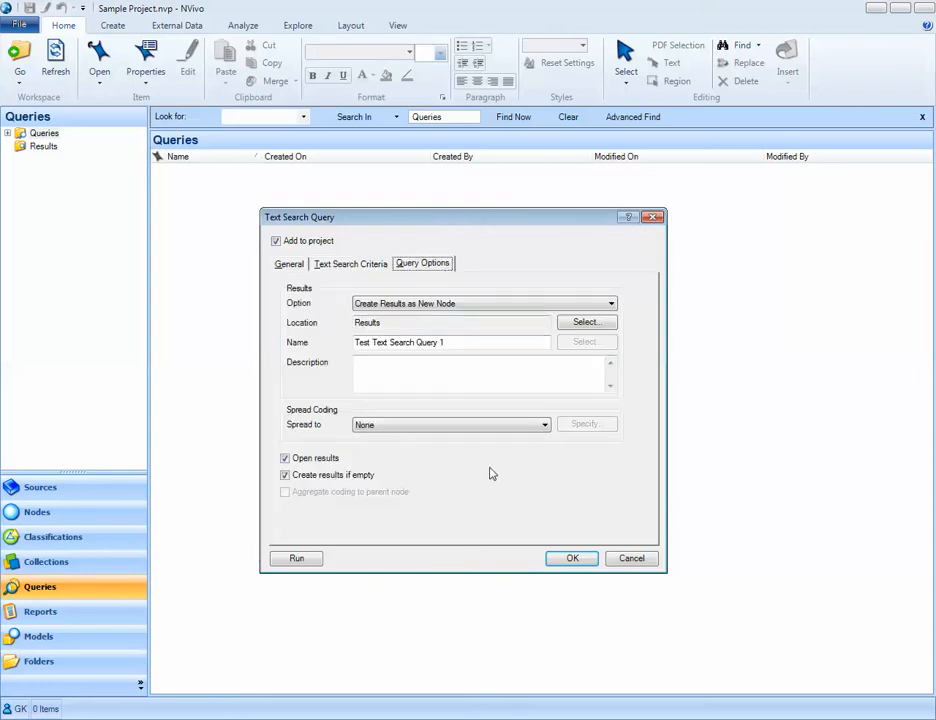
mouse_move(457, 479)
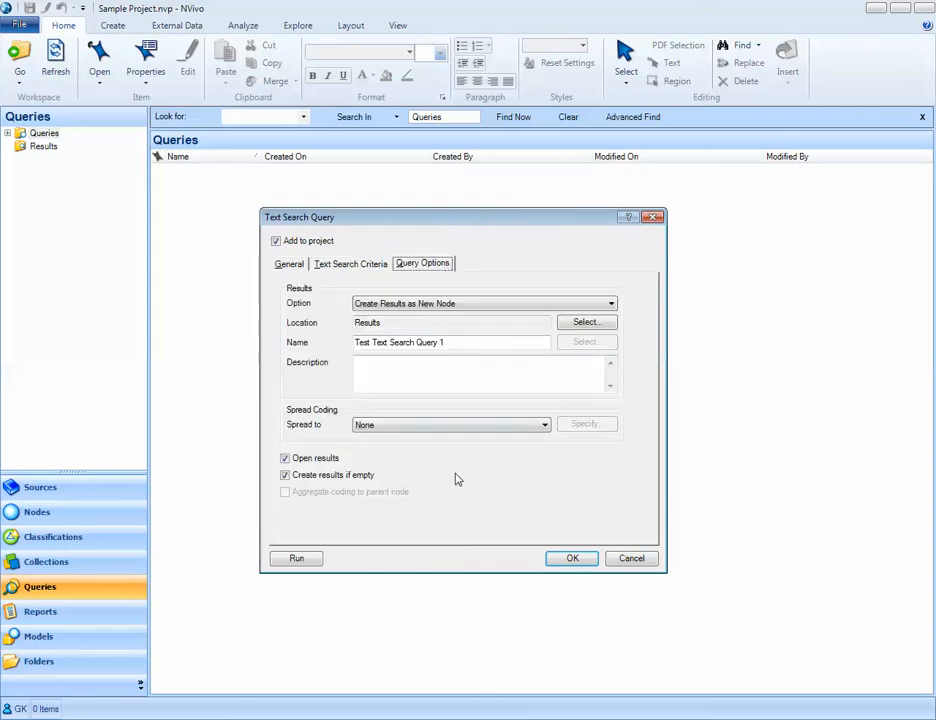
left_click(289, 263)
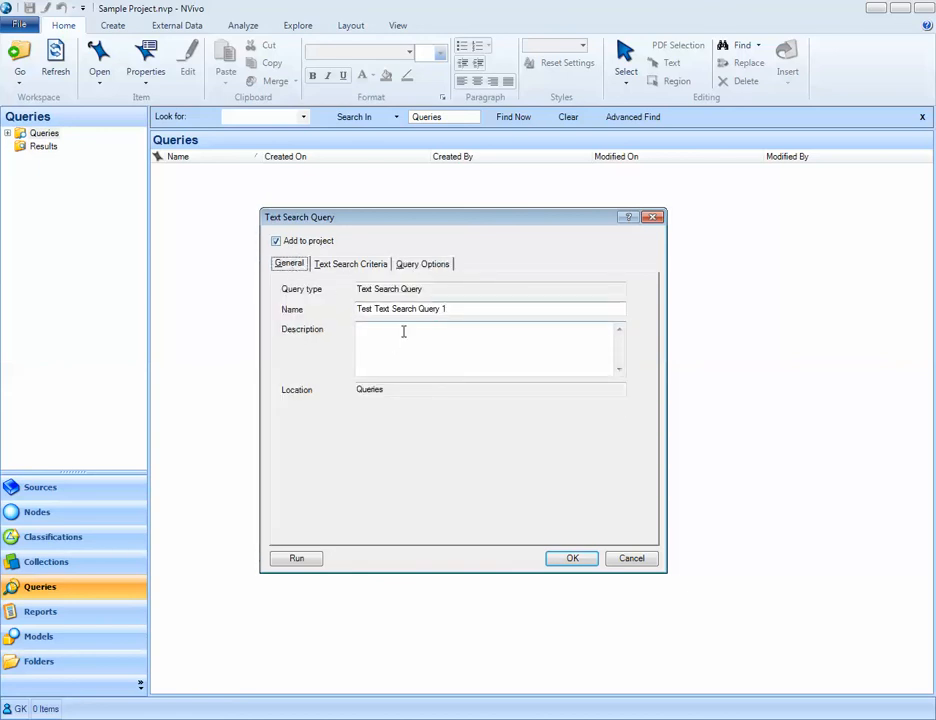
left_click(350, 263)
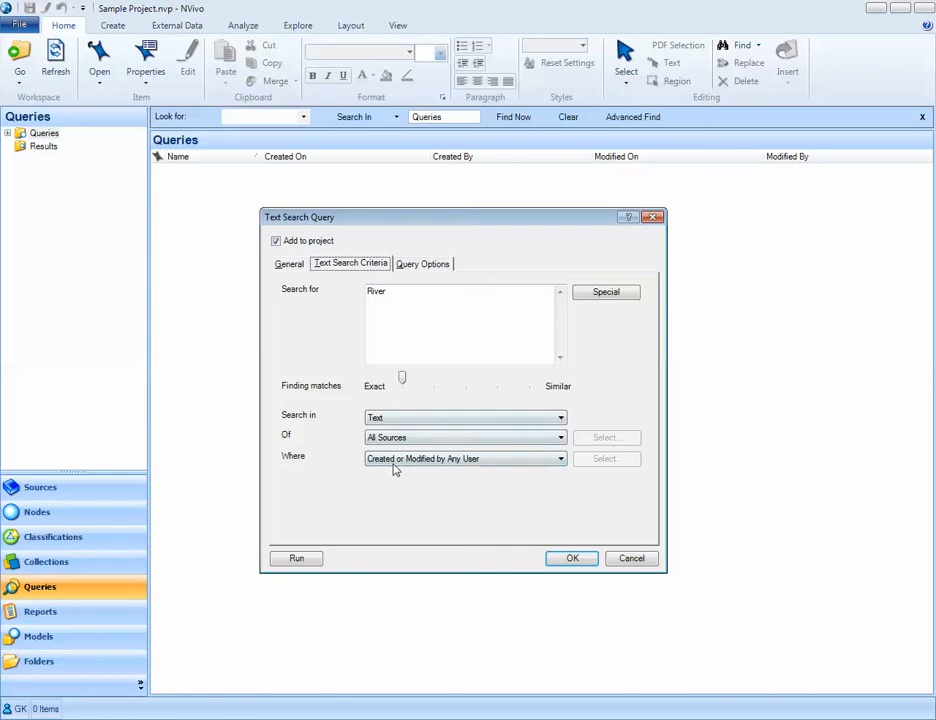
left_click(423, 263)
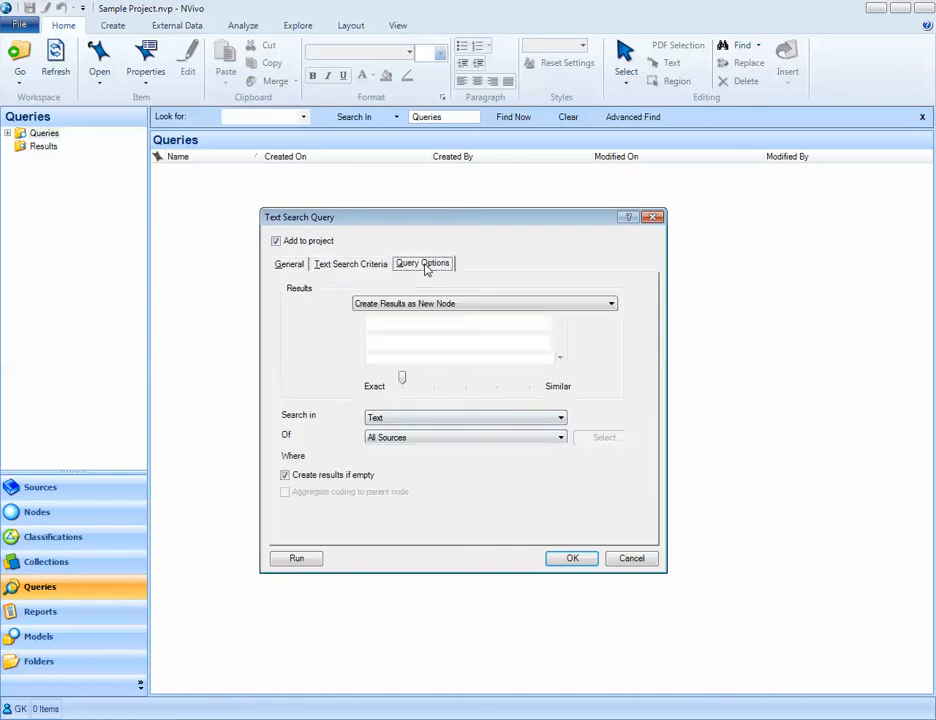
left_click(422, 263)
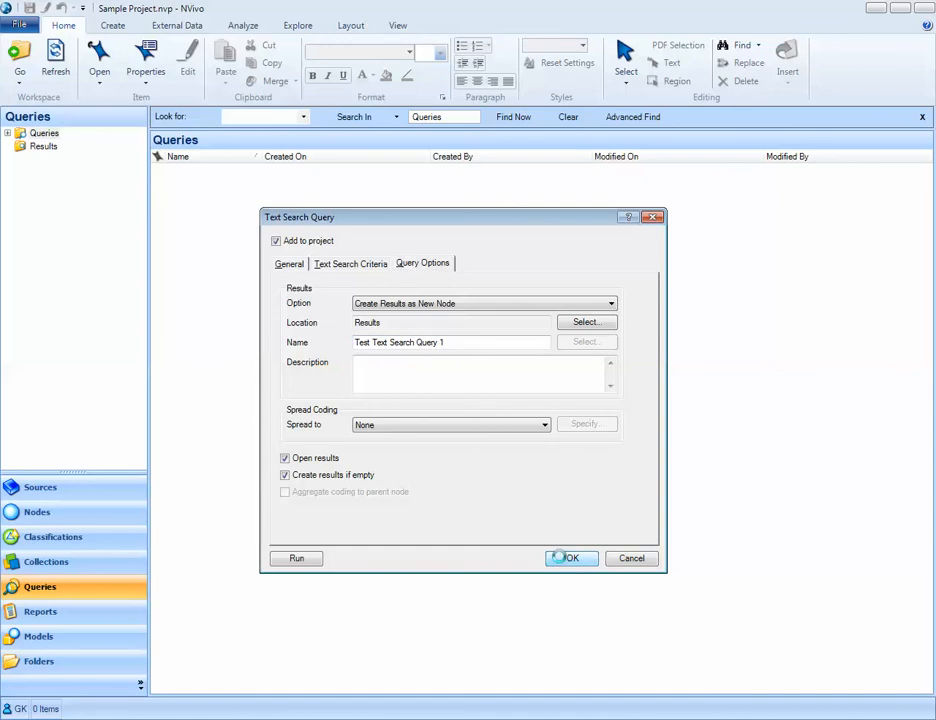
left_click(570, 558)
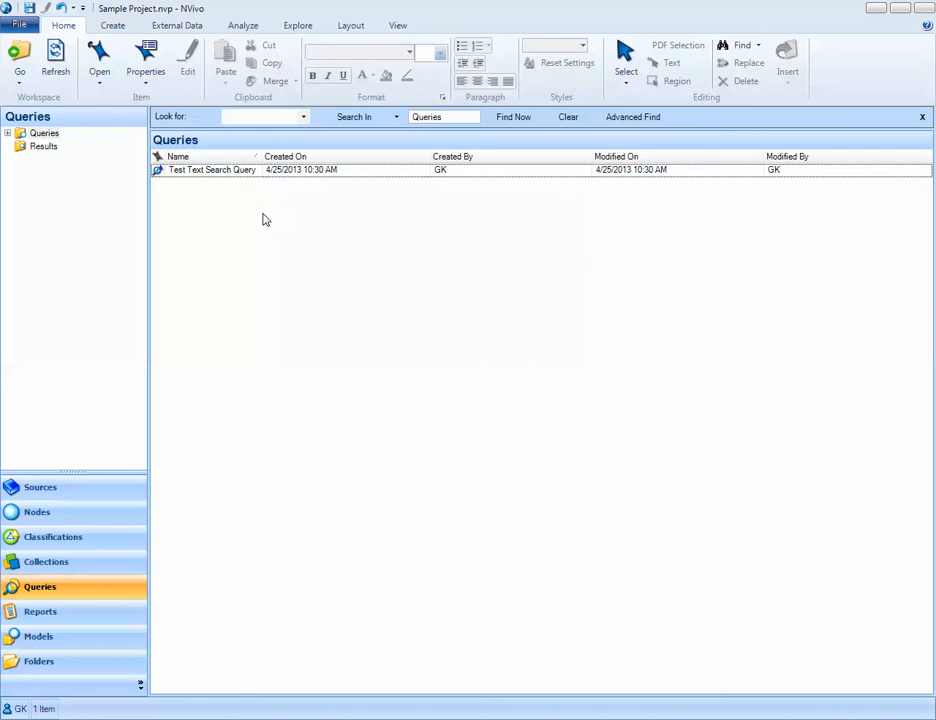
left_click(212, 169)
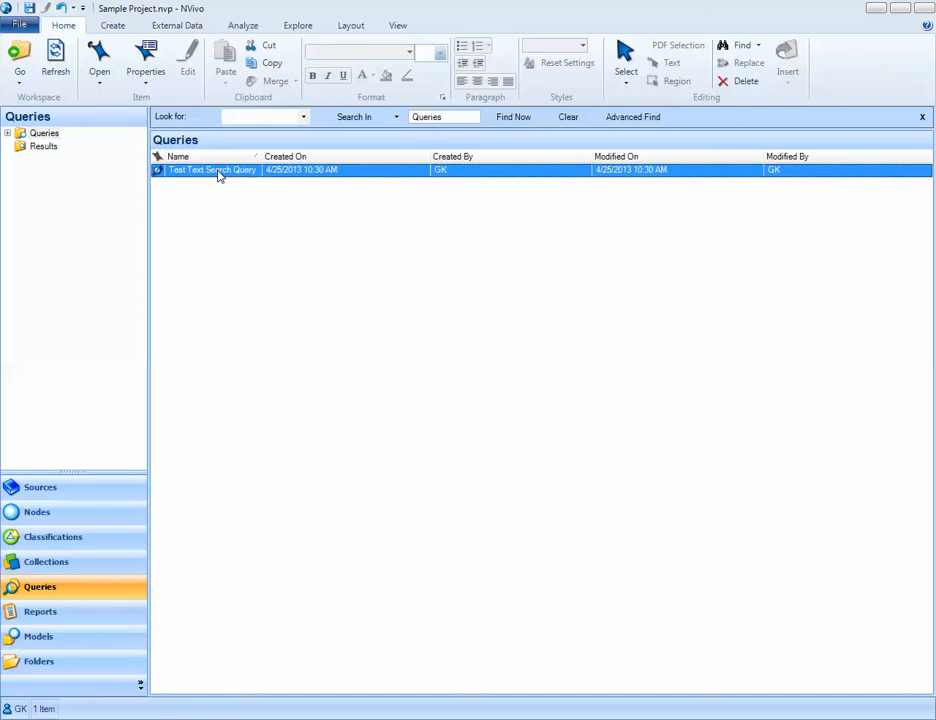
right_click(212, 169)
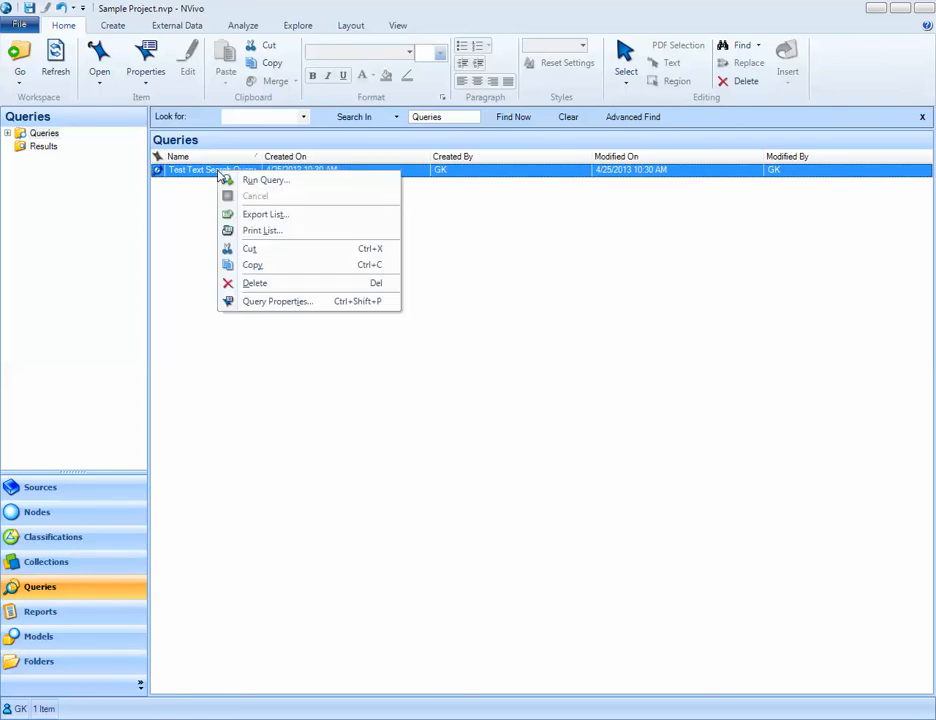
mouse_move(278, 301)
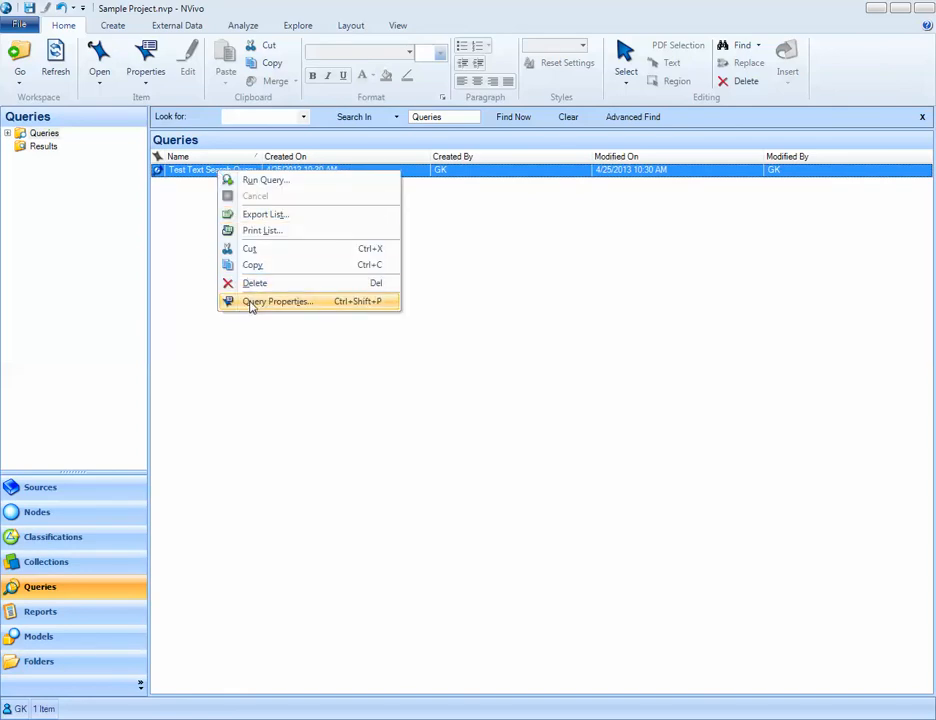
left_click(278, 301)
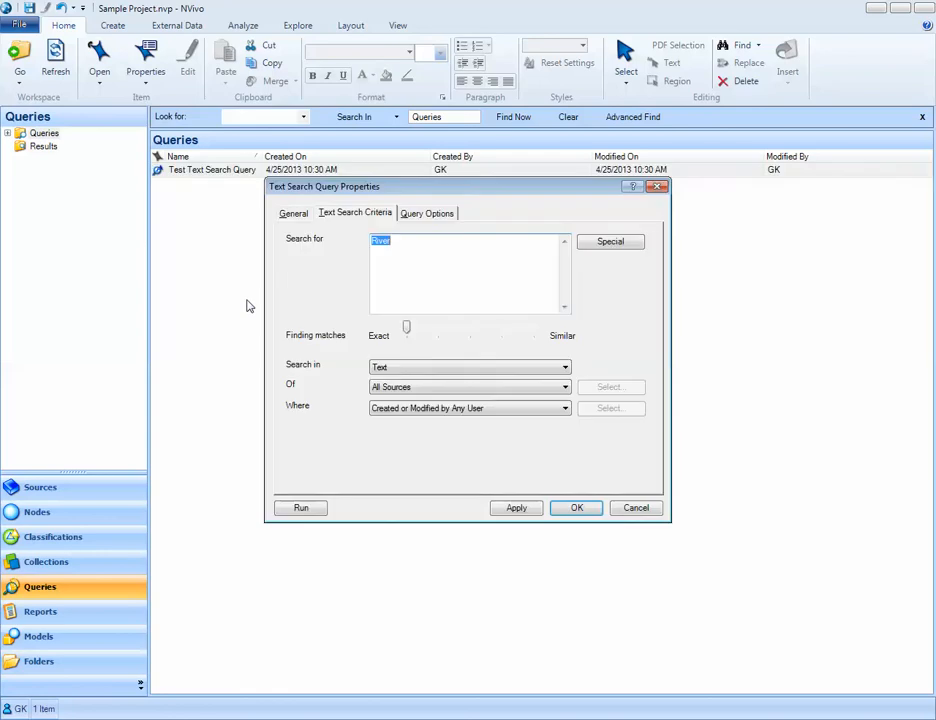
left_click(293, 213)
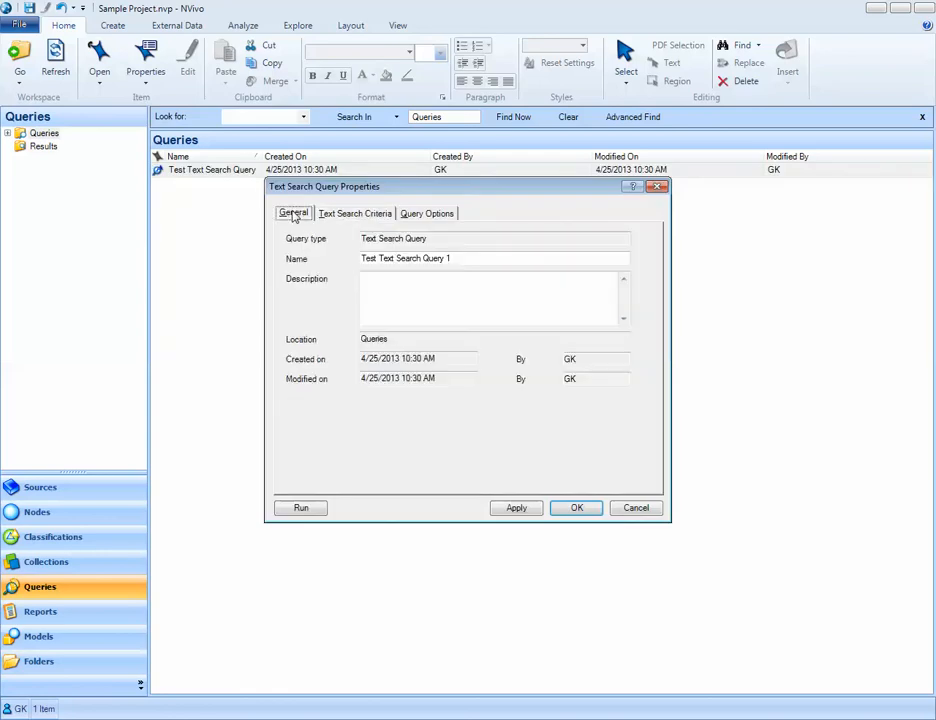
left_click(354, 213)
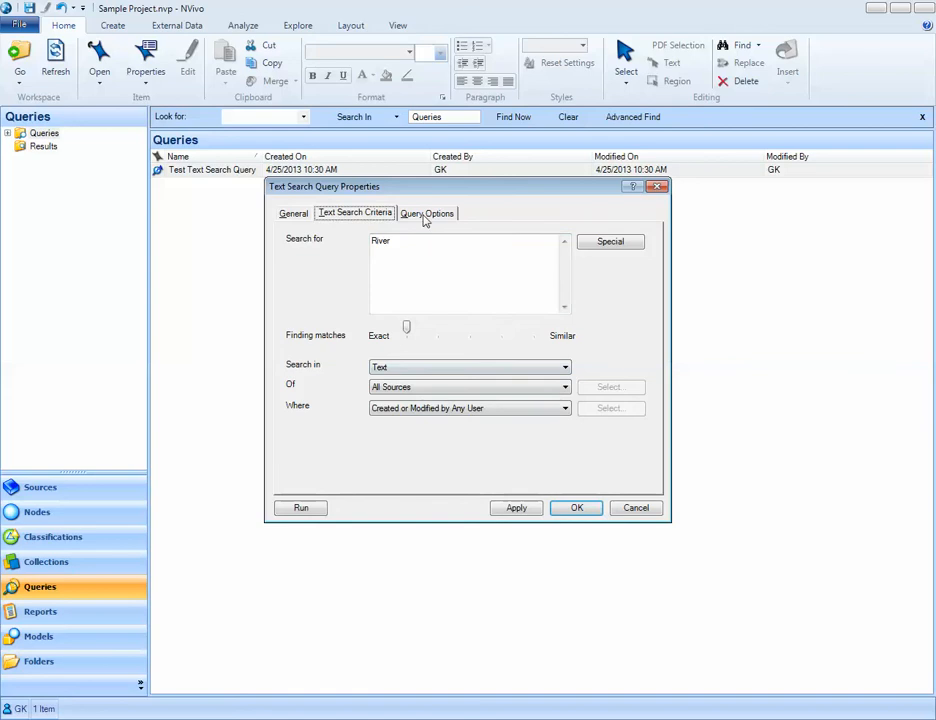
left_click(427, 213)
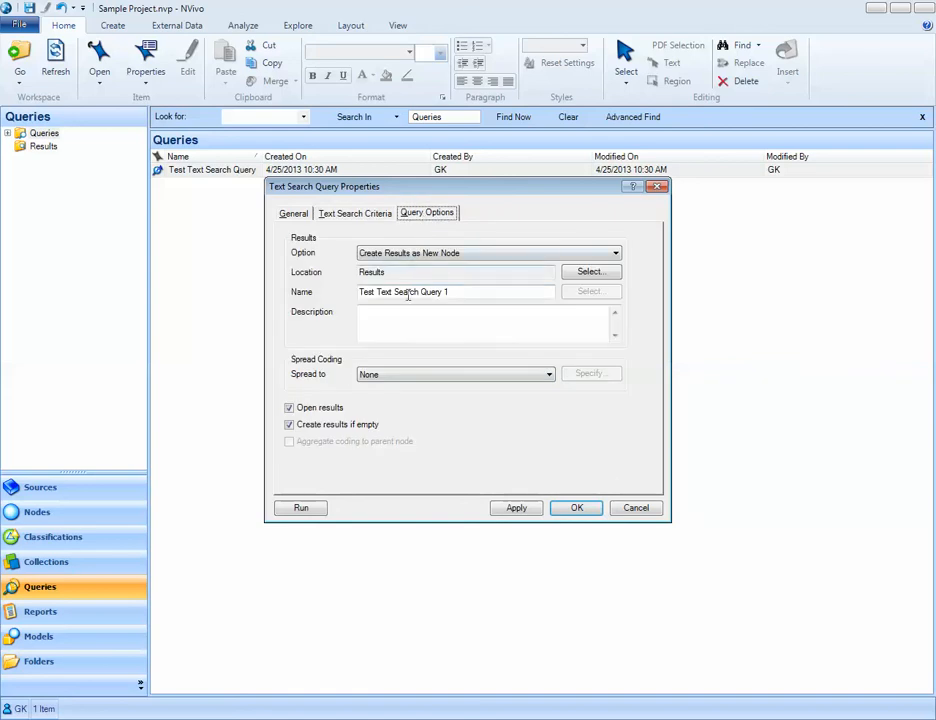
left_click(576, 507)
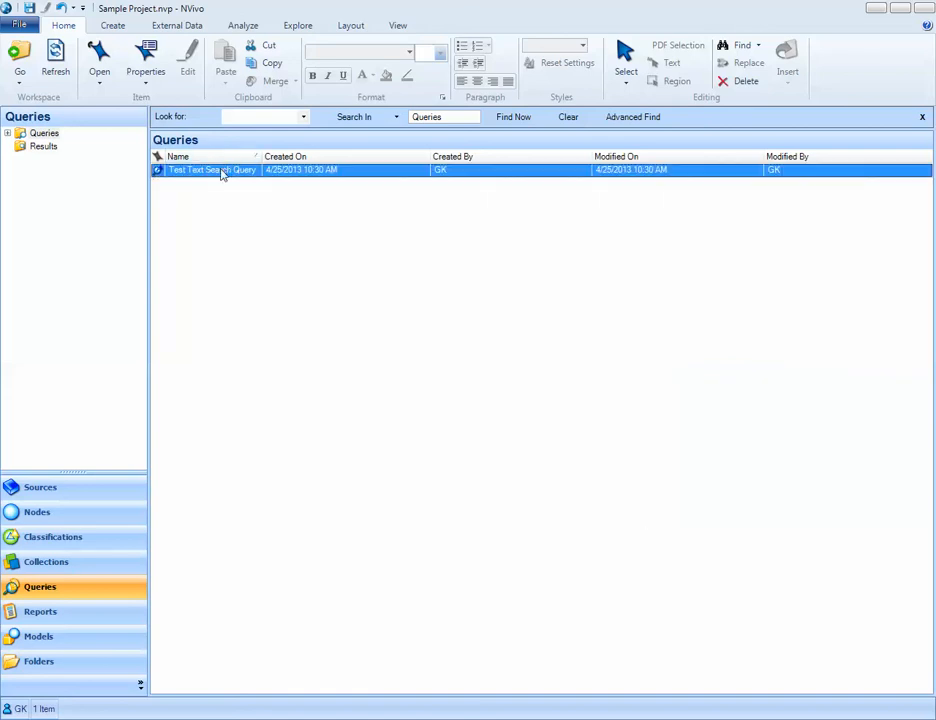
Step: Run the saved River query and scroll through its 17 references from 10 sources
right_click(212, 169)
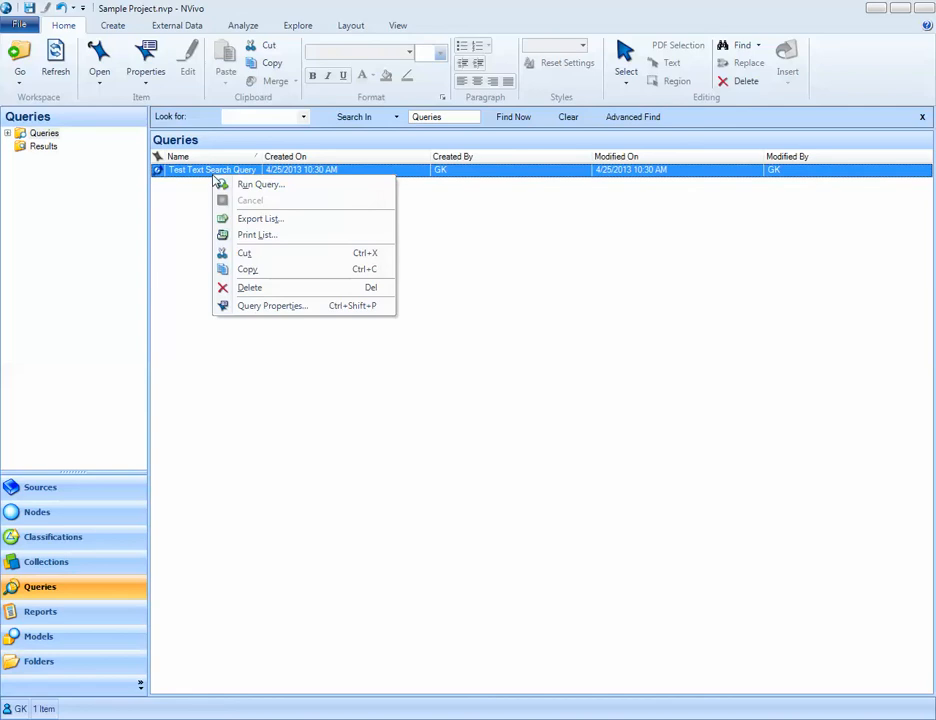
mouse_move(260, 185)
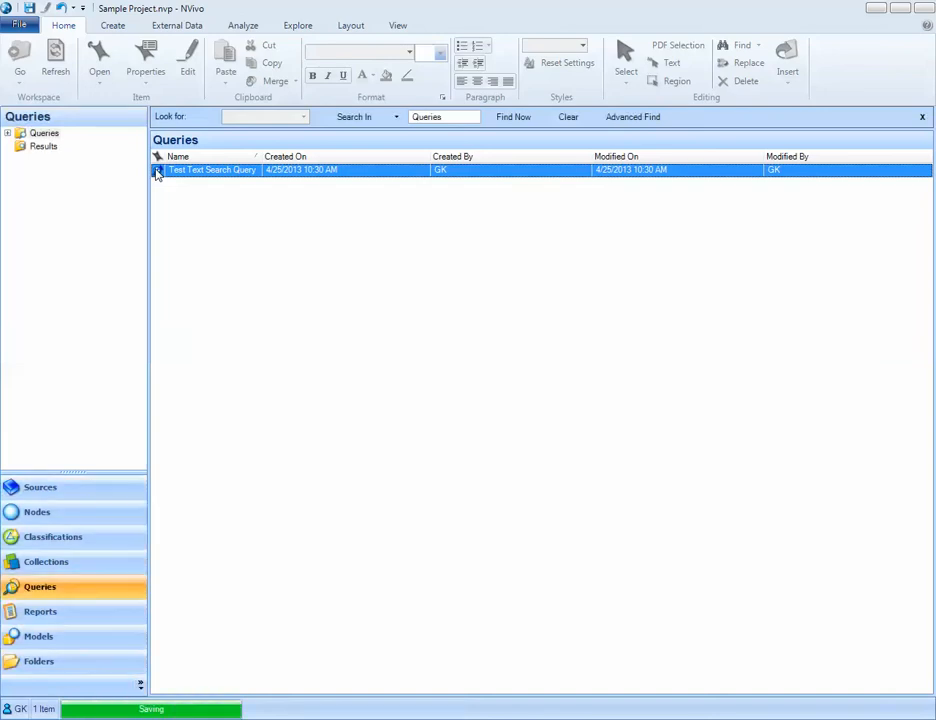
mouse_move(192, 373)
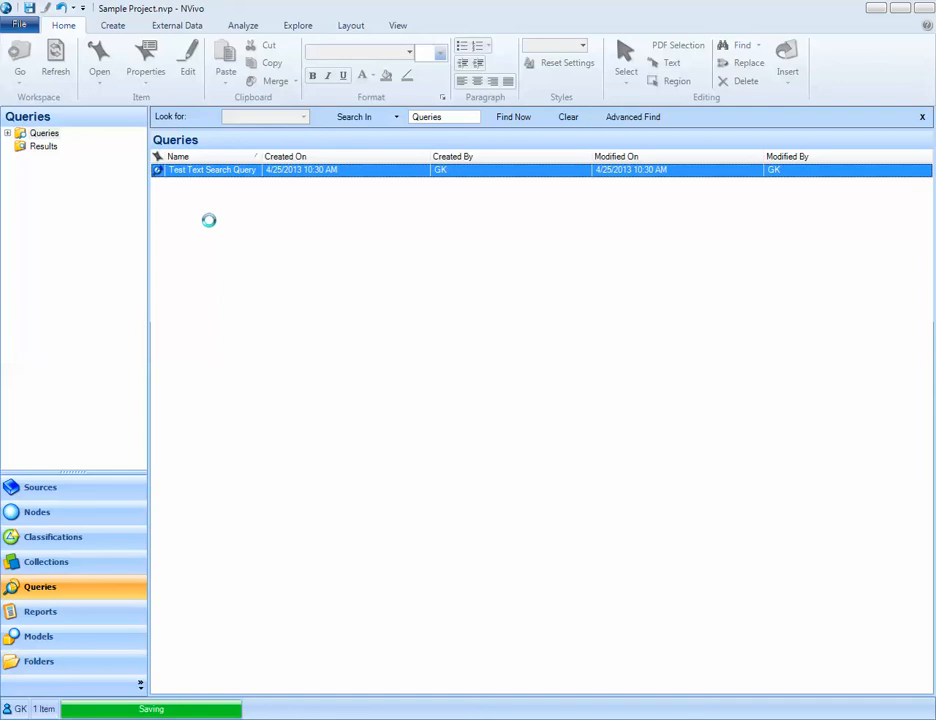
double_click(211, 169)
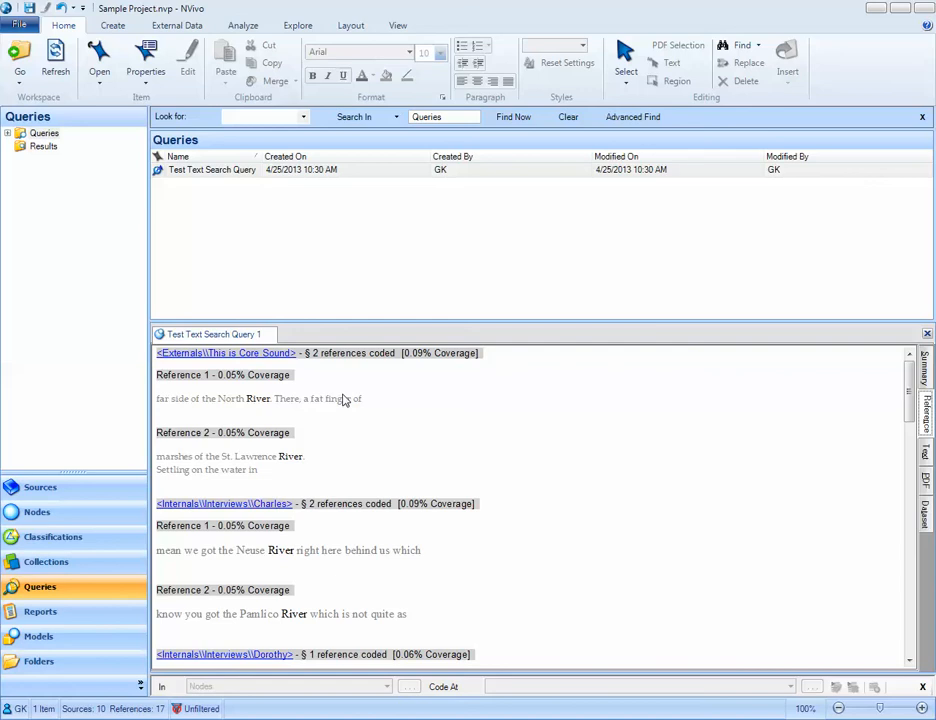
mouse_move(273, 400)
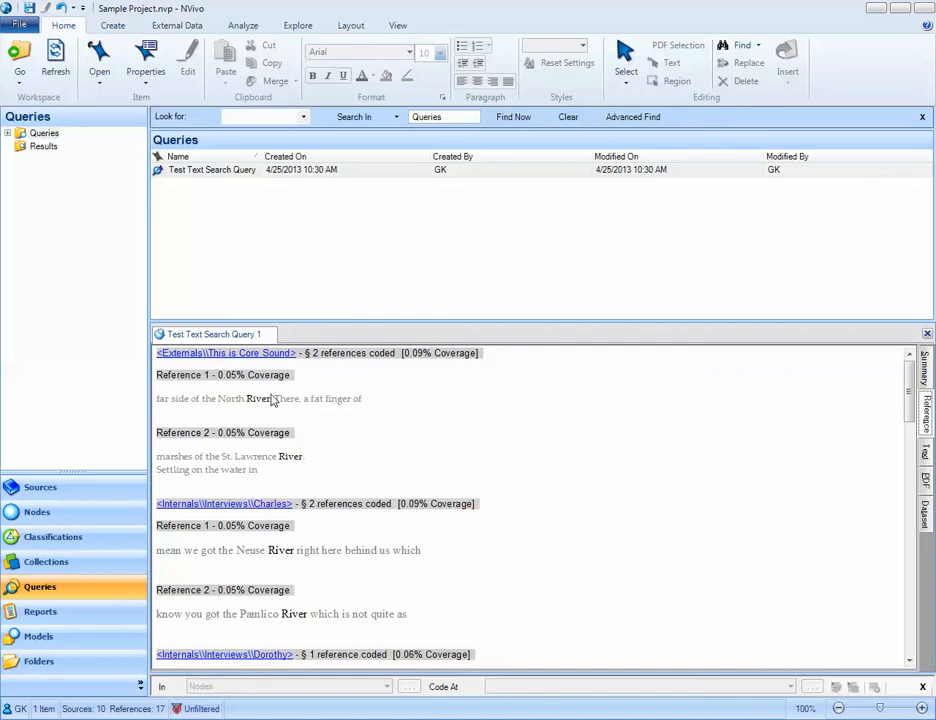
mouse_move(275, 402)
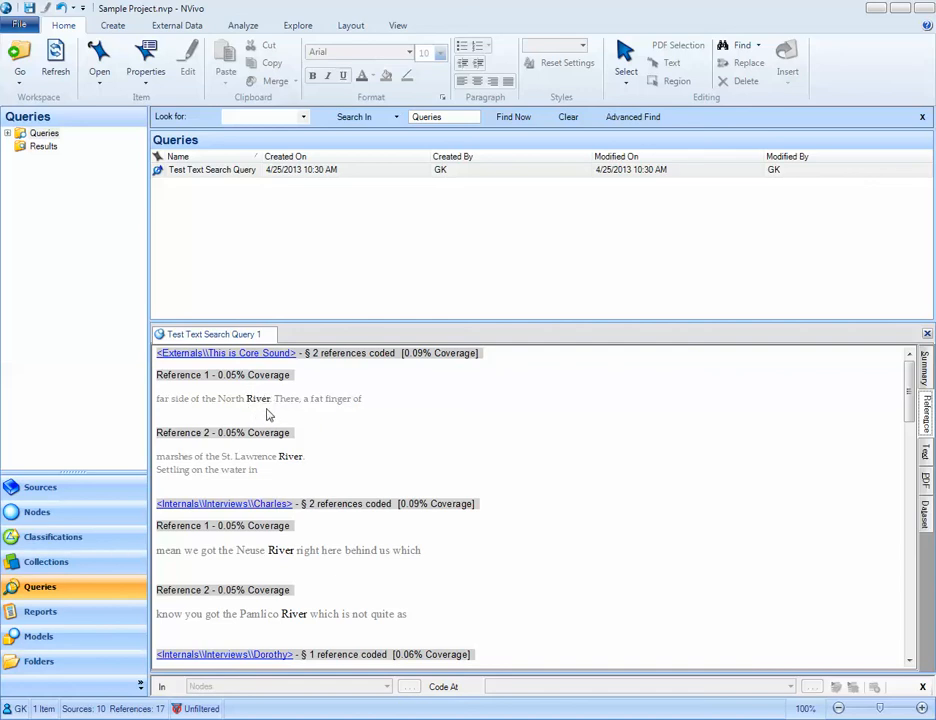
mouse_move(250, 408)
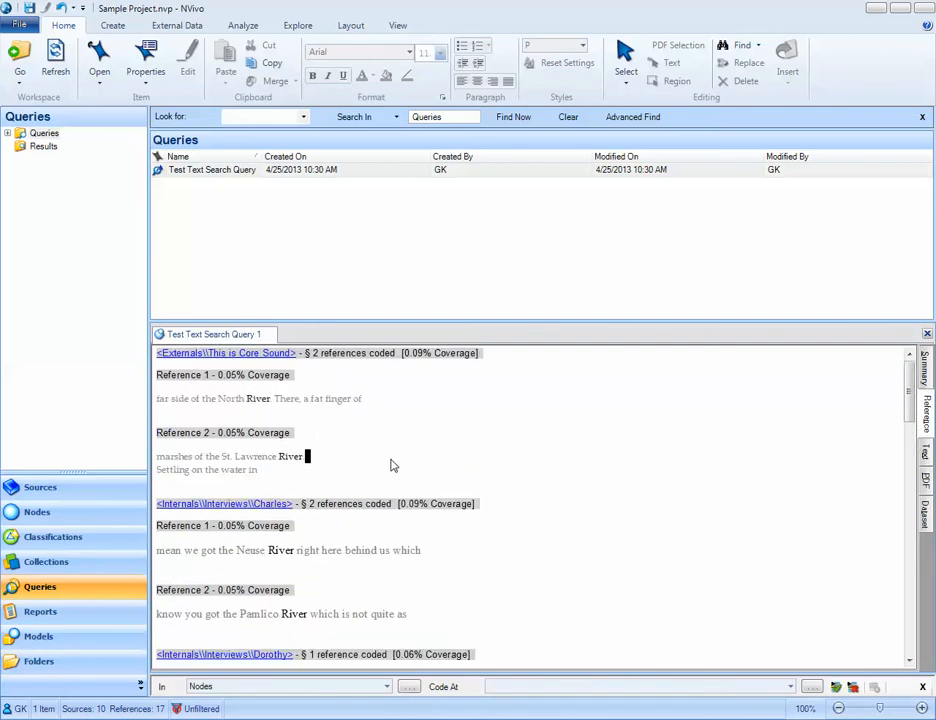
scroll("down", 3)
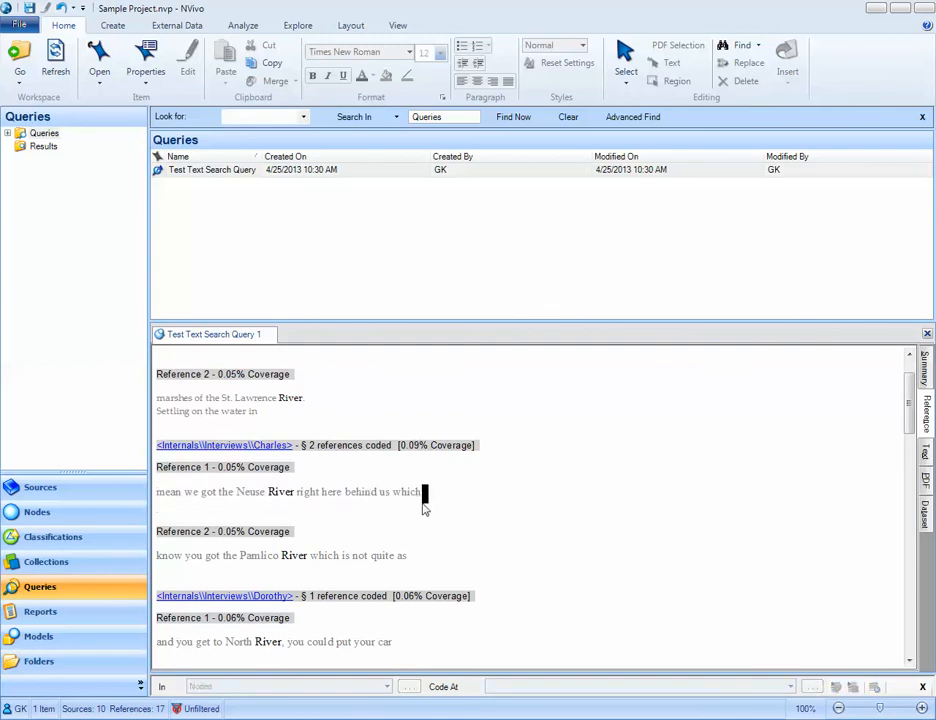
scroll("down", 3)
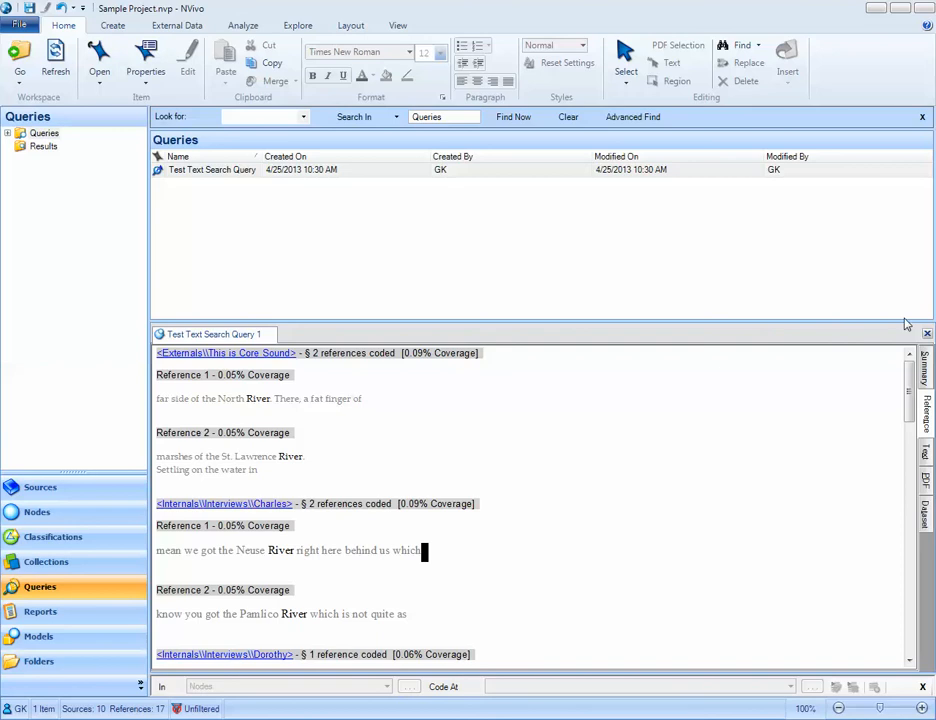
mouse_move(927, 333)
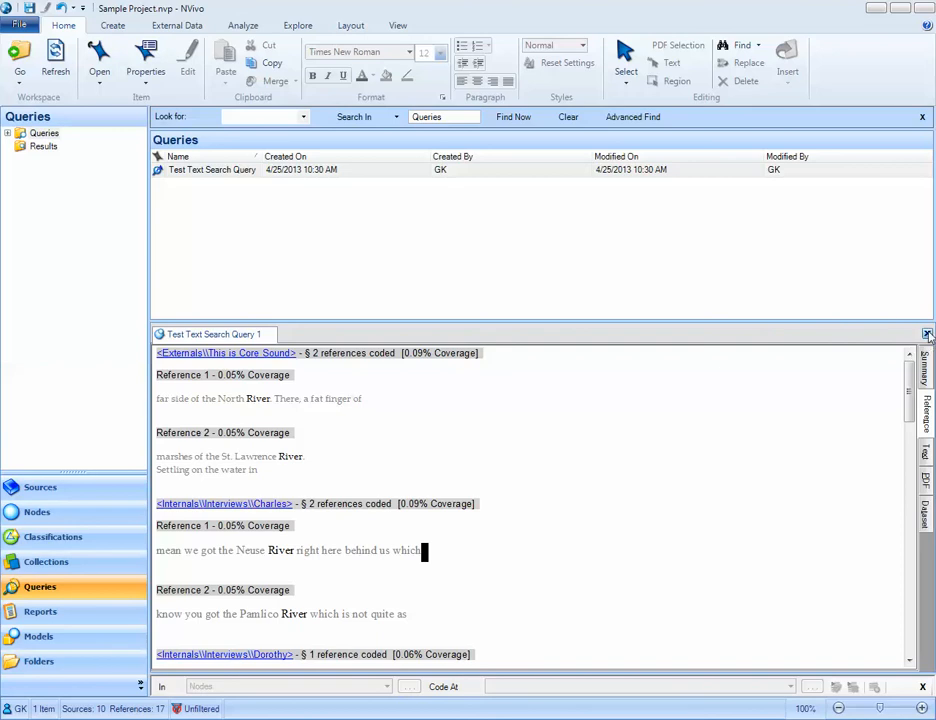
Step: Close the results, open the Test Text Search Query 1 node in Results, then show Queries
left_click(927, 334)
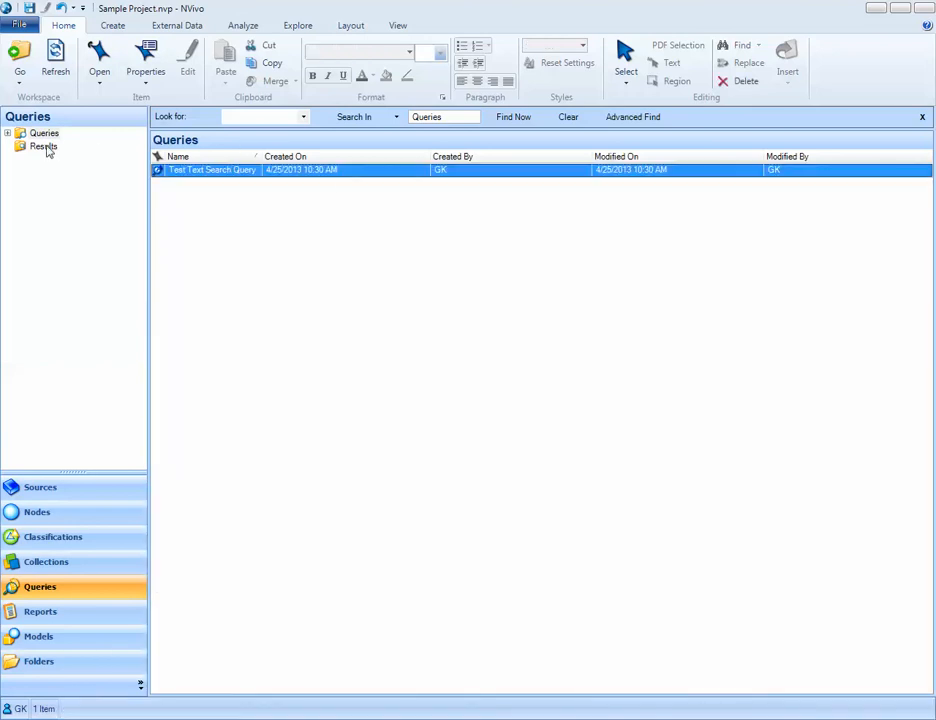
left_click(43, 146)
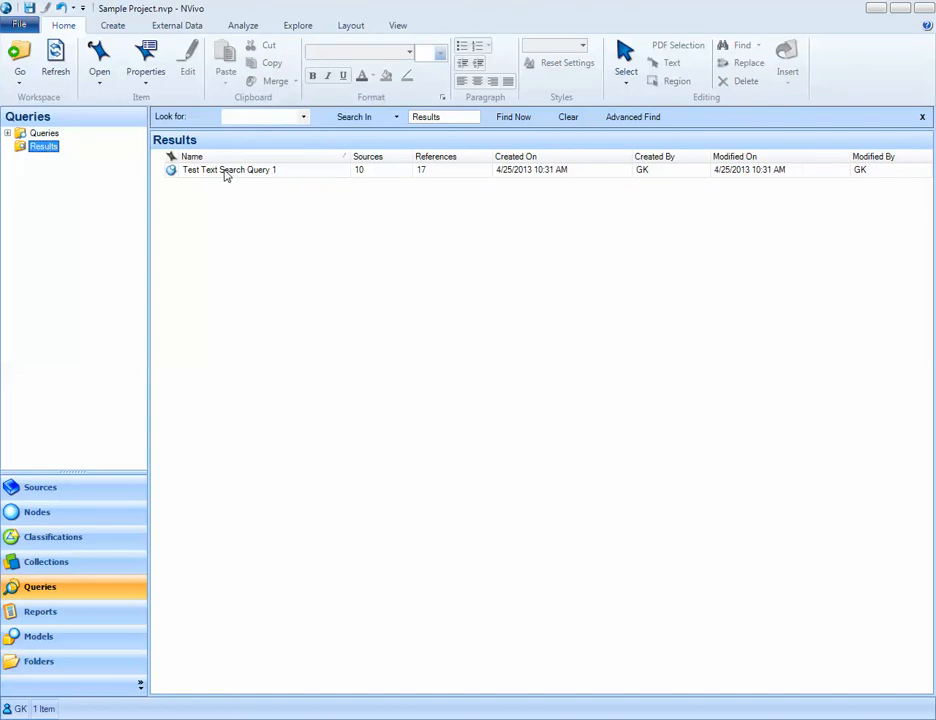
mouse_move(195, 170)
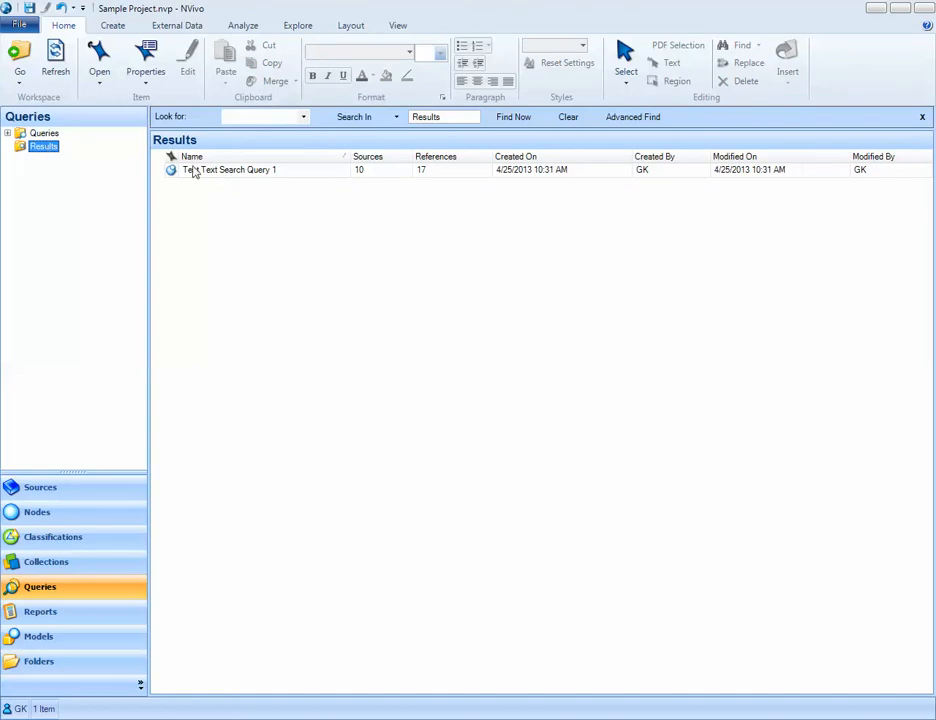
mouse_move(205, 175)
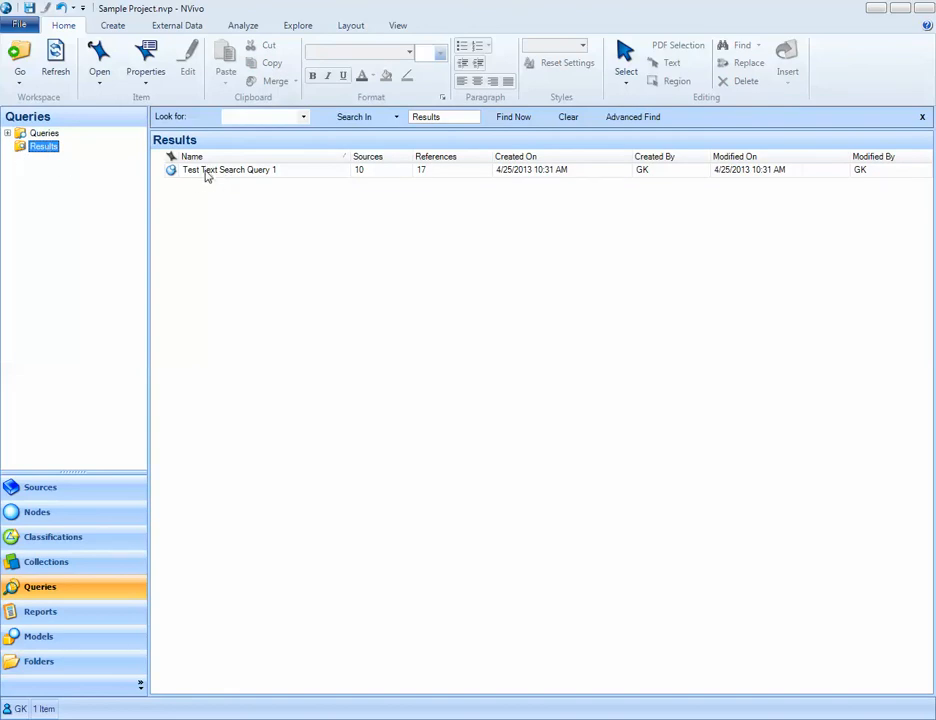
double_click(229, 169)
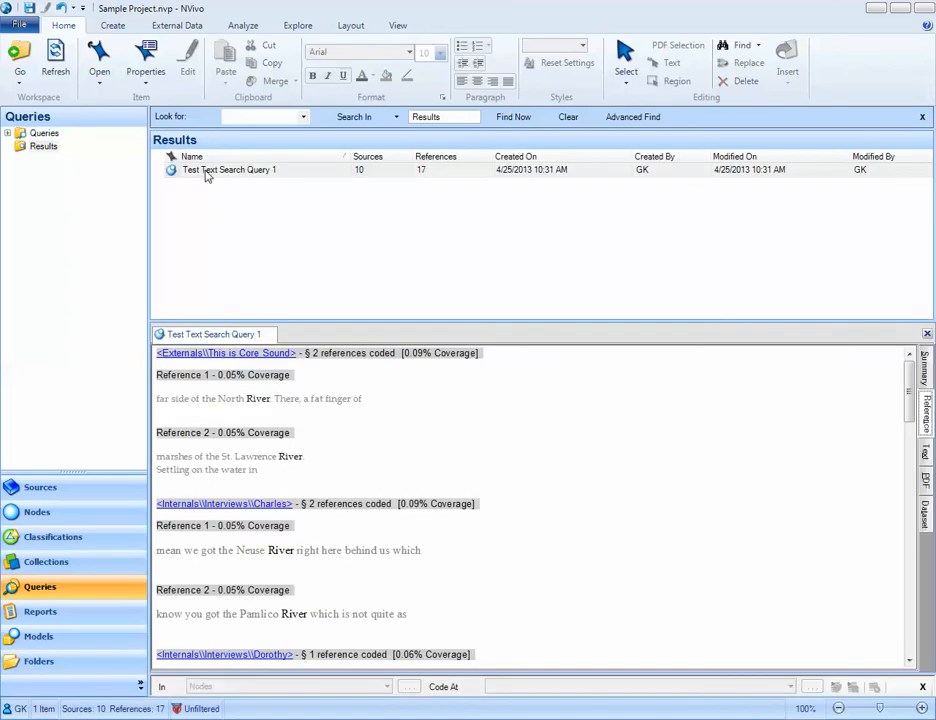
mouse_move(857, 337)
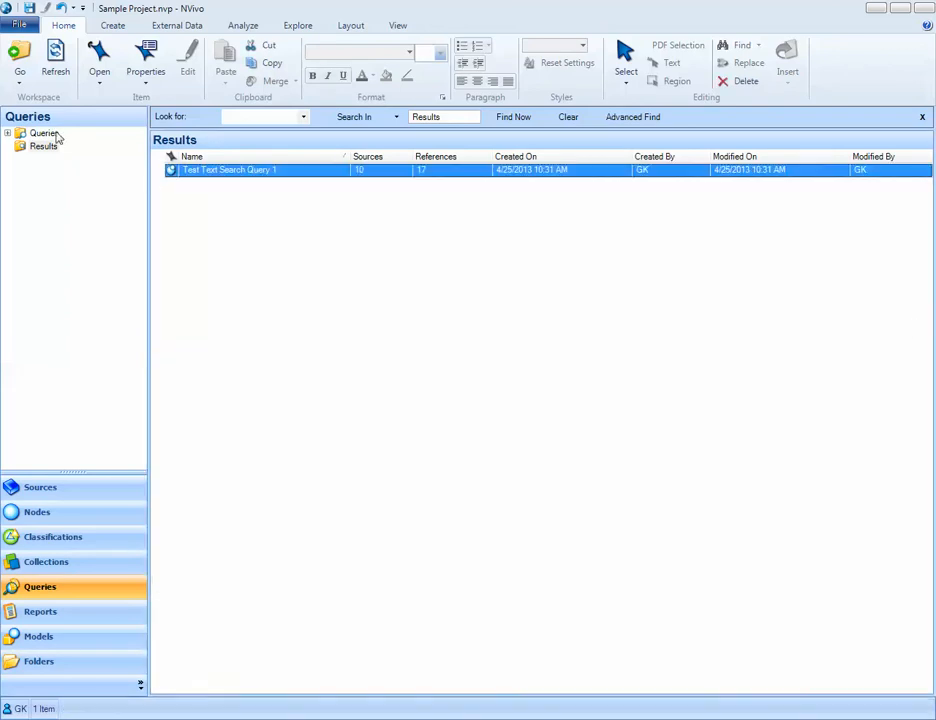
left_click(44, 133)
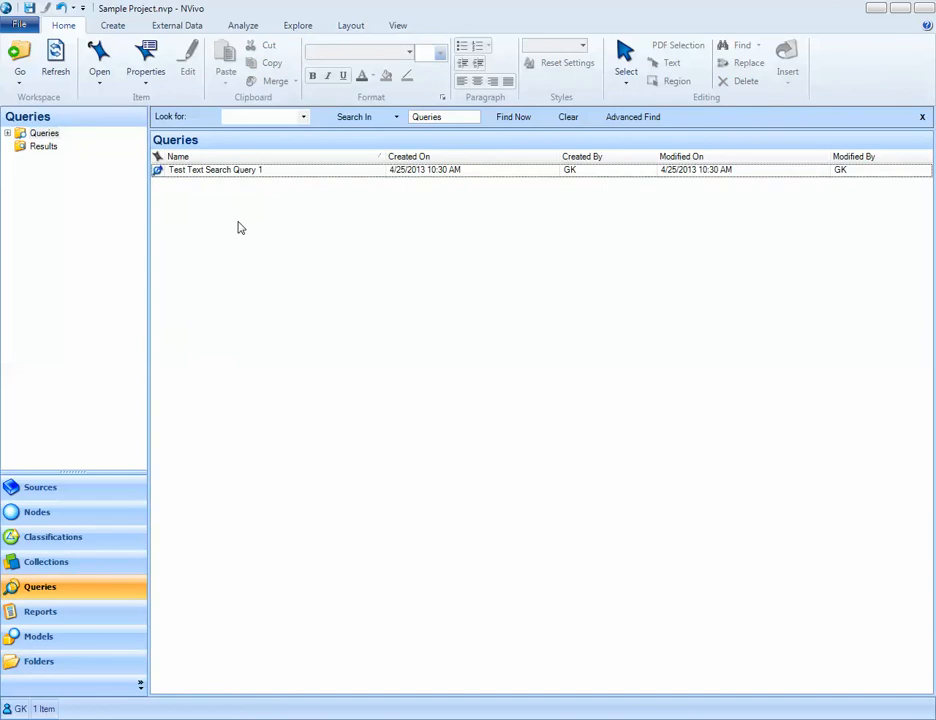